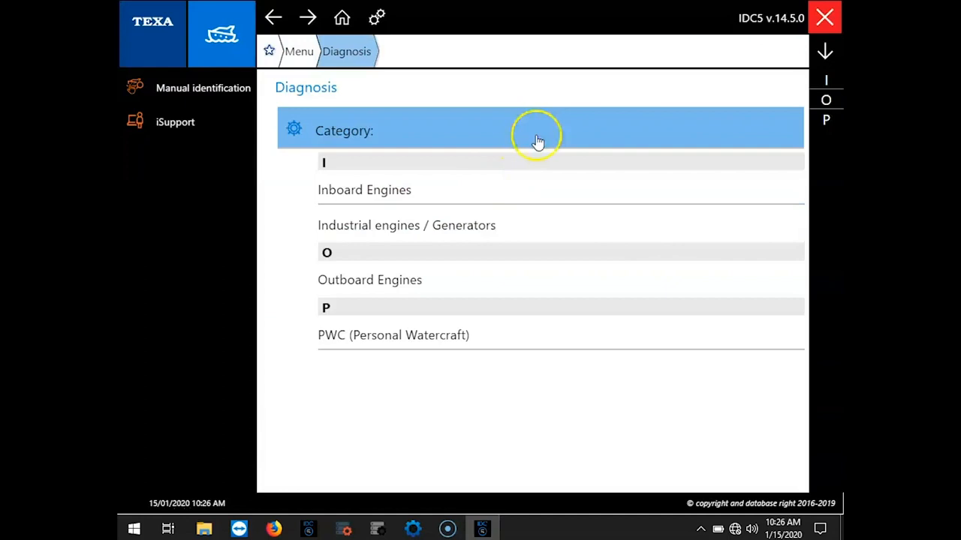
pyautogui.moveTo(785, 26)
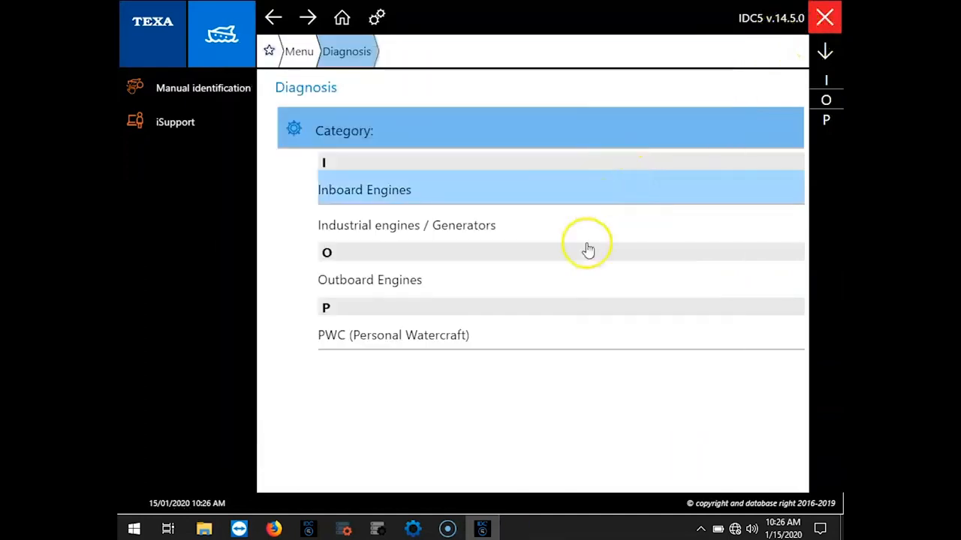
pyautogui.moveTo(505, 279)
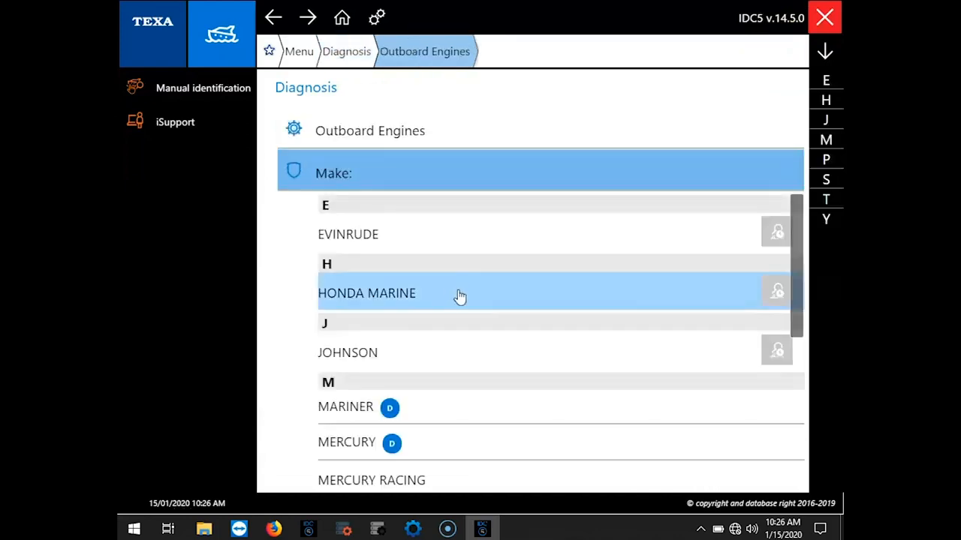
# - Select HONDA MARINE, then the BF225A (V-TEC) outboard model from the list
pyautogui.click(367, 293)
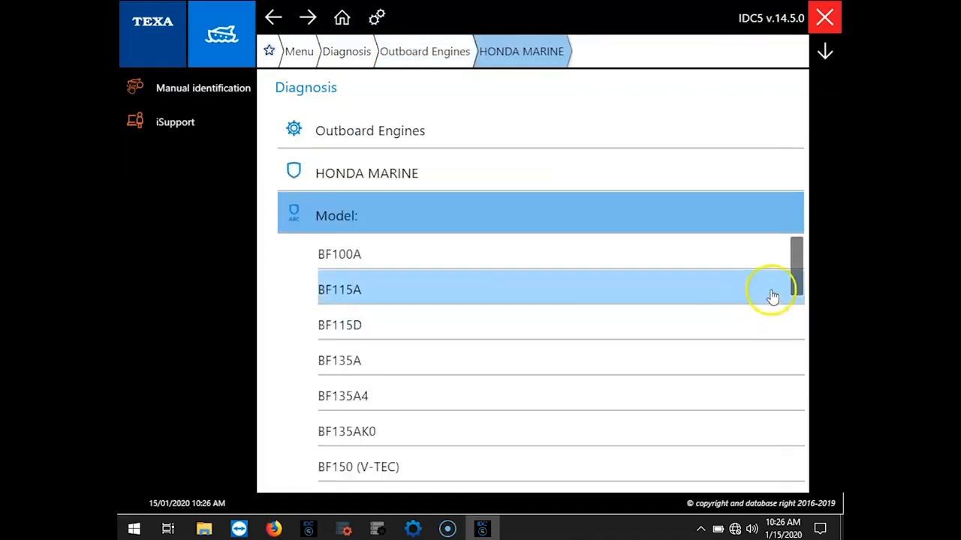
pyautogui.scroll(-3)
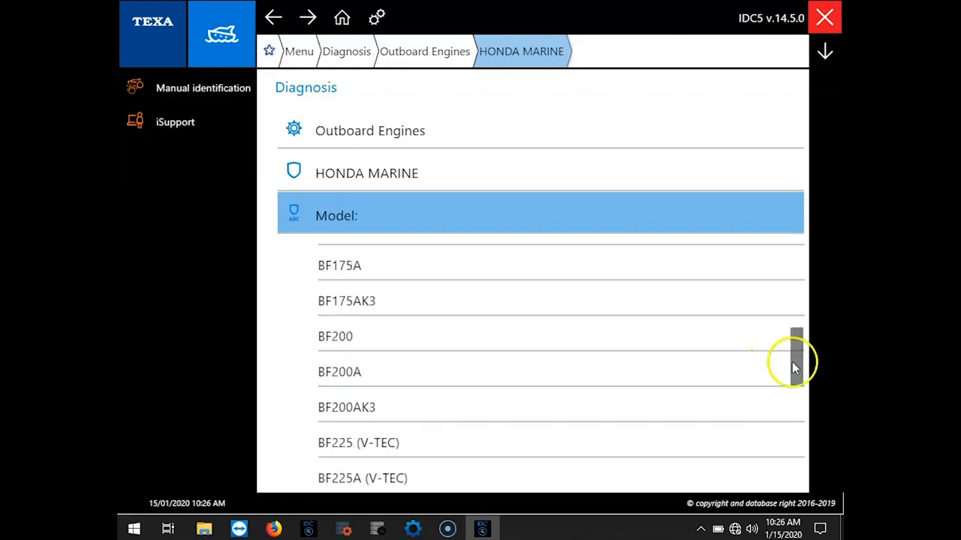
pyautogui.moveTo(795, 361); pyautogui.dragTo(795, 387)
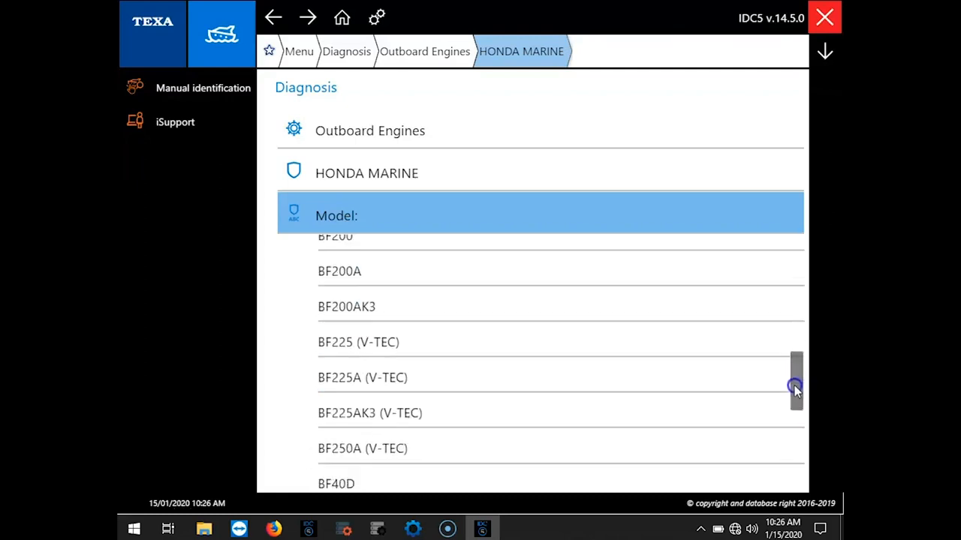
pyautogui.click(362, 377)
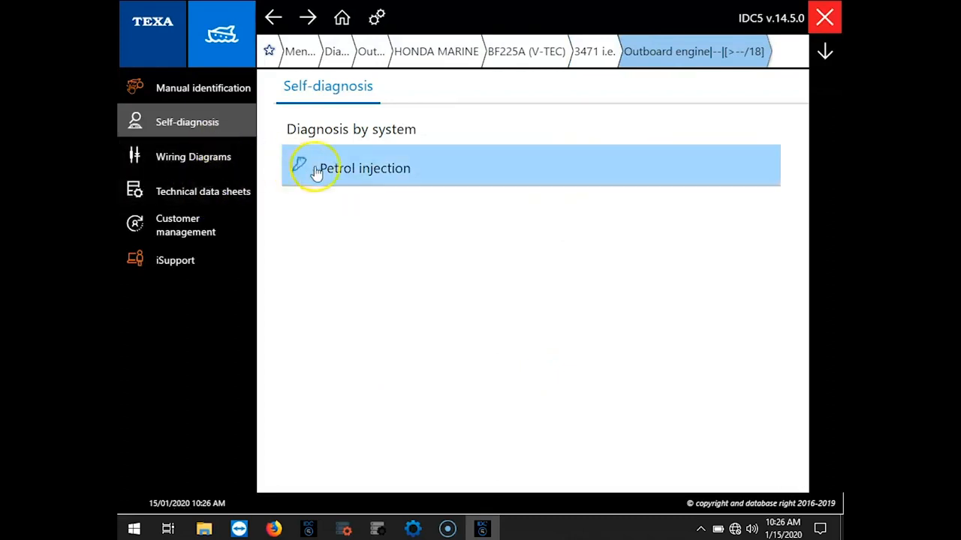
# - Expand Petrol injection and review its connection information
pyautogui.click(365, 168)
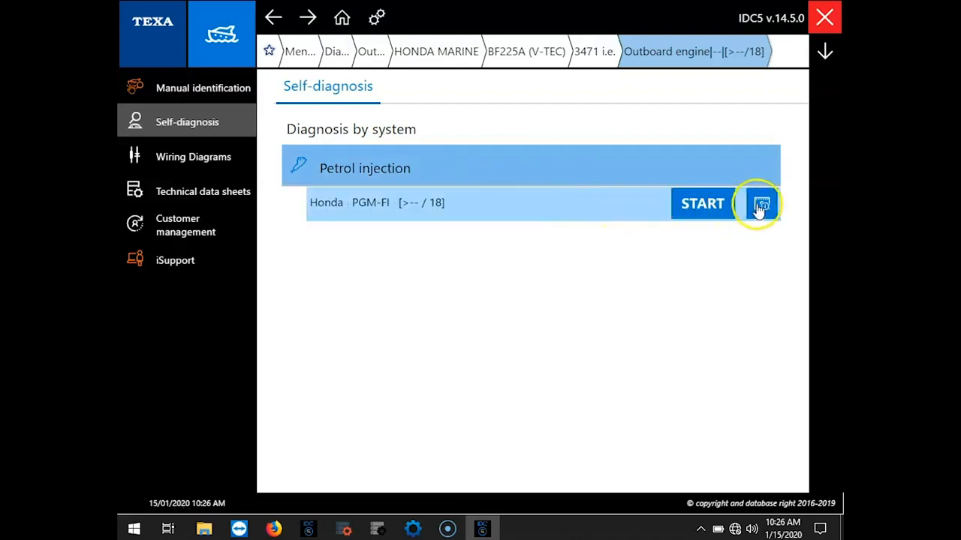
pyautogui.click(760, 203)
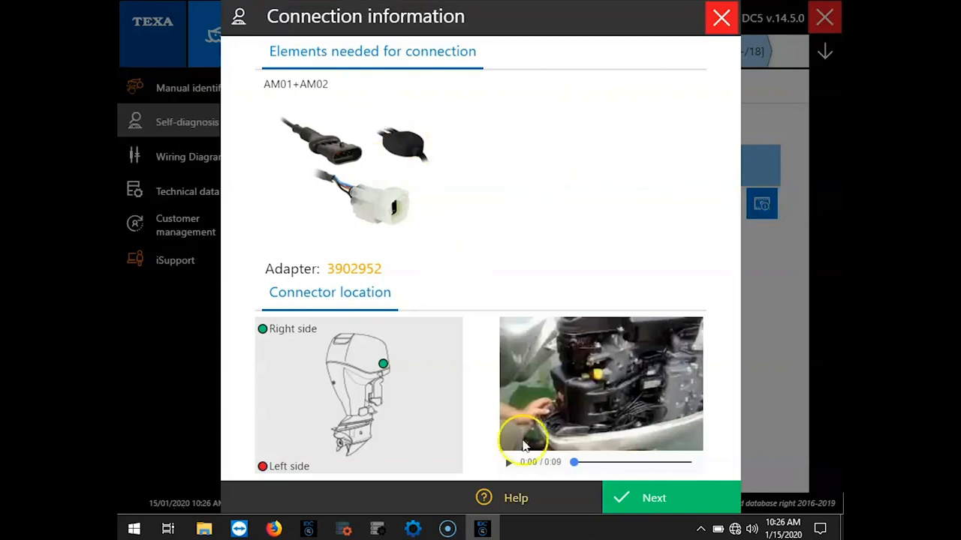
pyautogui.moveTo(686, 105)
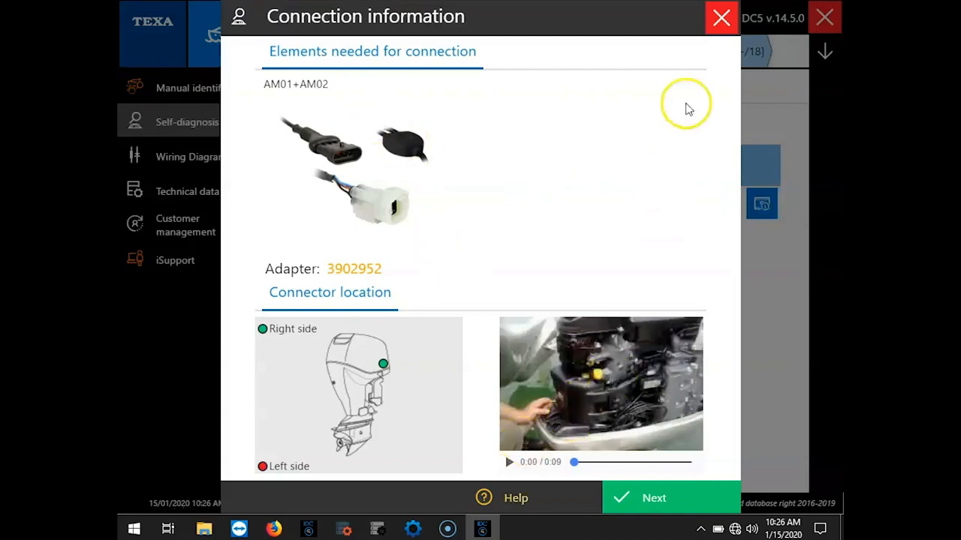
pyautogui.click(721, 17)
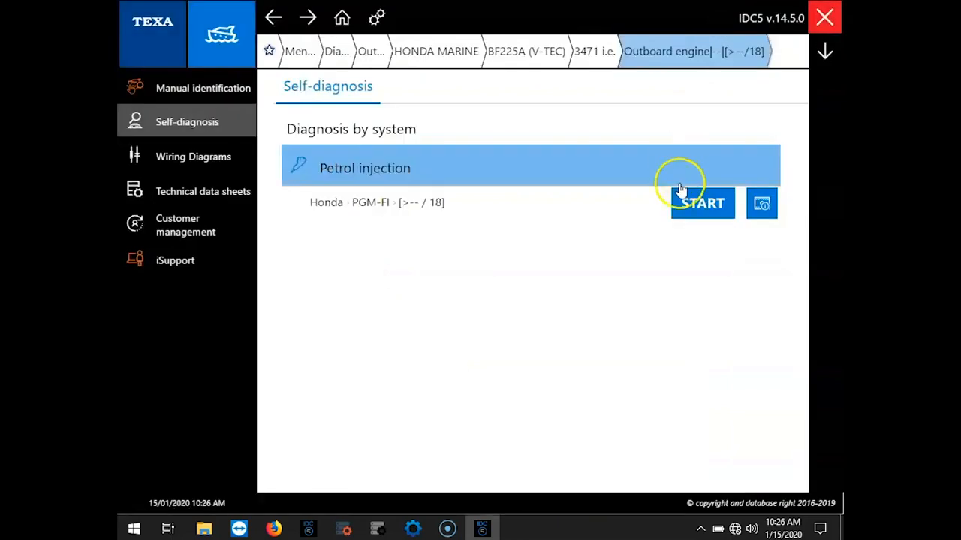
# - Start Honda PGM-FI in Self-diagnosis mode, accepting the ignition key warning and confirmation
pyautogui.click(702, 204)
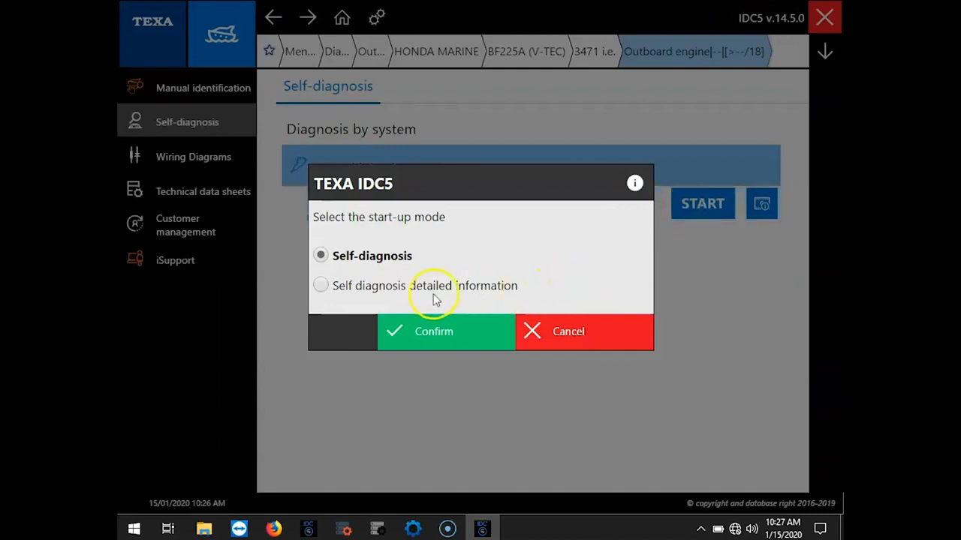
pyautogui.click(433, 331)
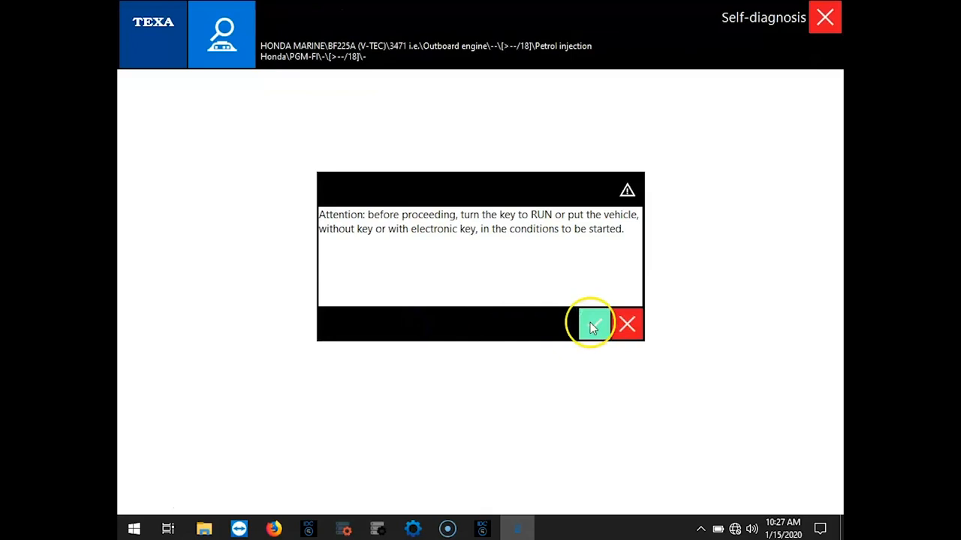
pyautogui.click(593, 324)
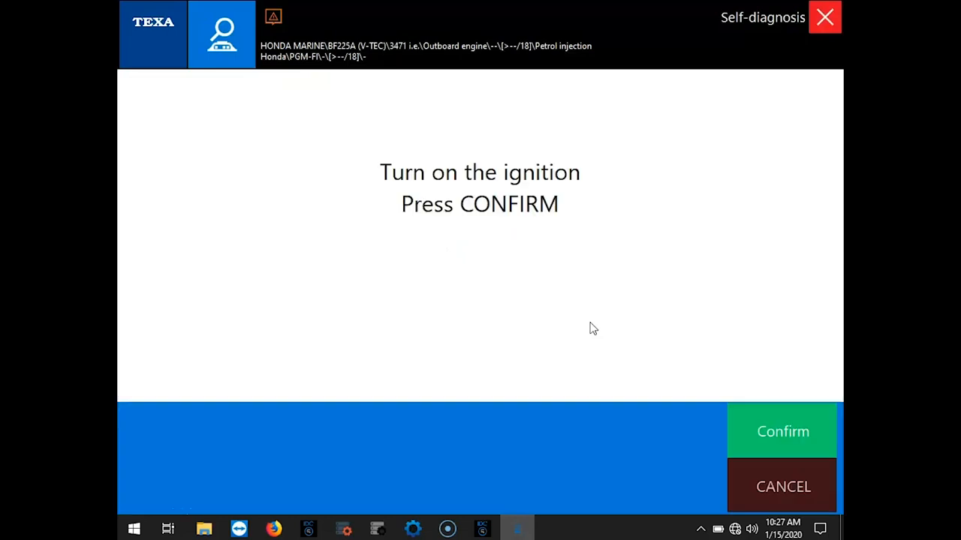
pyautogui.click(782, 431)
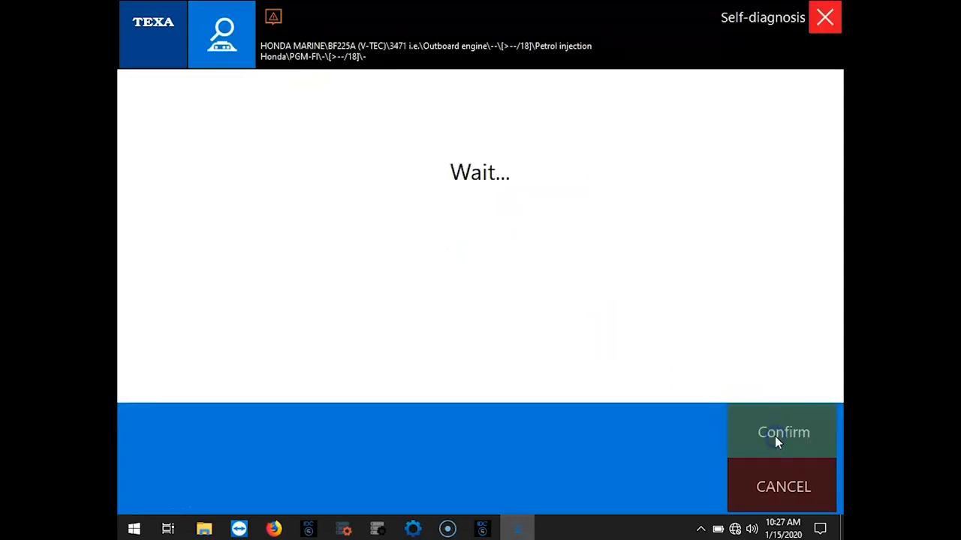
pyautogui.click(783, 432)
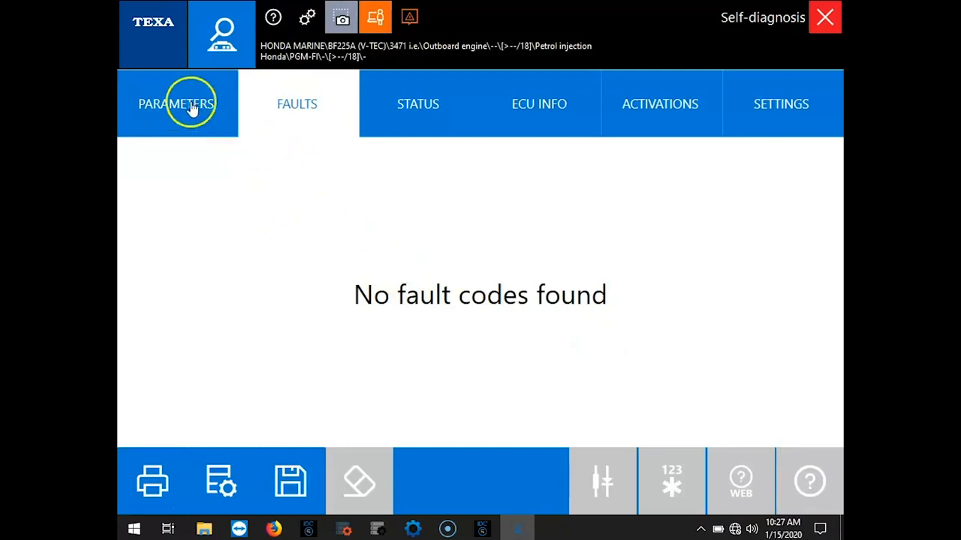
# - Review all 54 live parameters down to Exhaust manifold temperature sensor 2
pyautogui.click(176, 103)
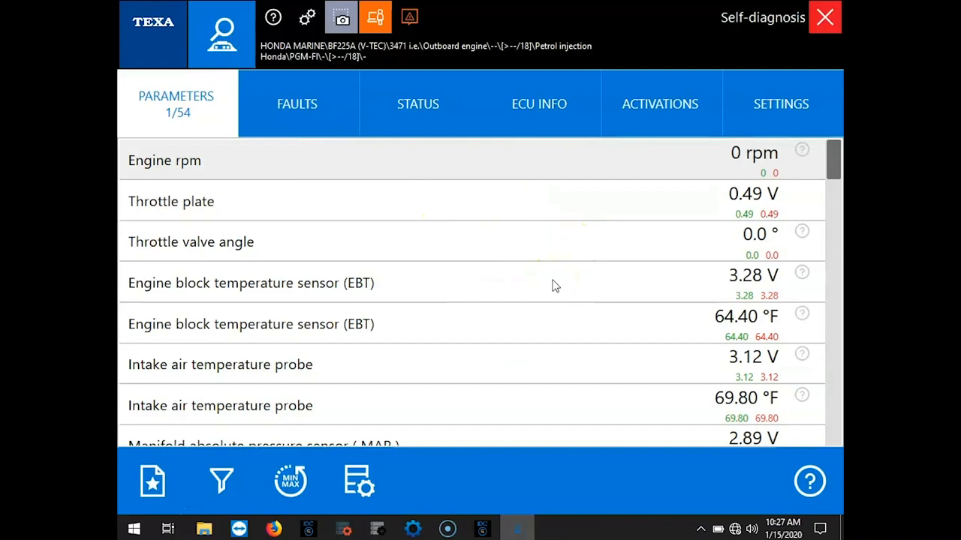
pyautogui.click(190, 241)
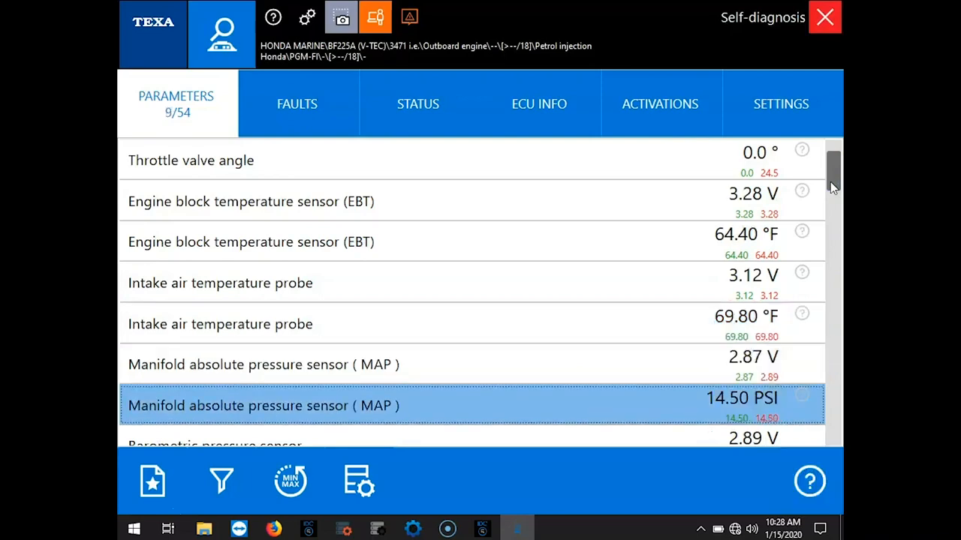
pyautogui.scroll(-3)
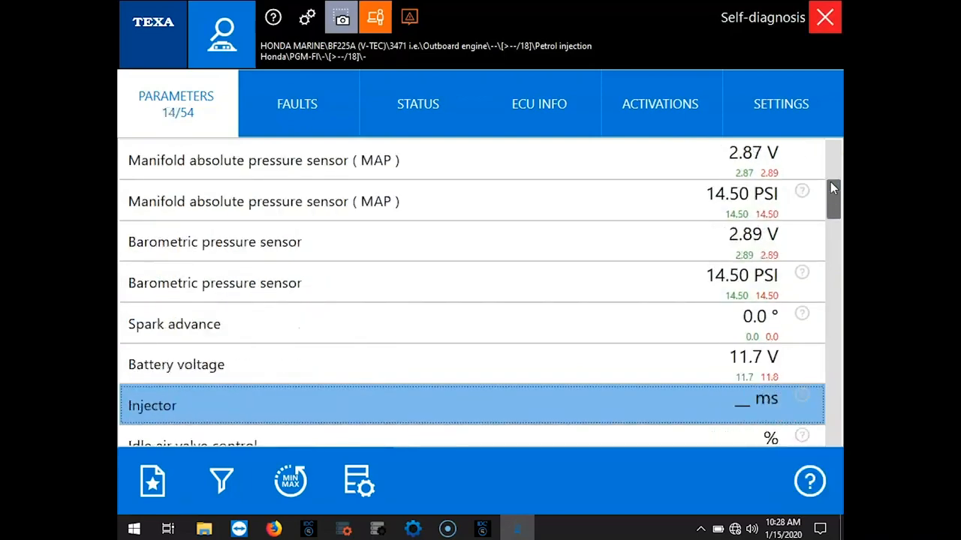
pyautogui.scroll(-3)
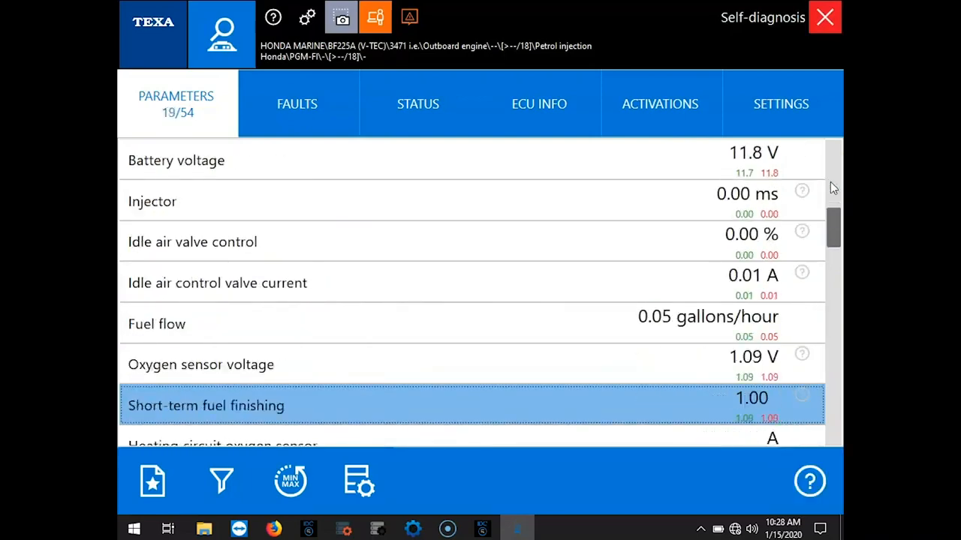
pyautogui.scroll(-3)
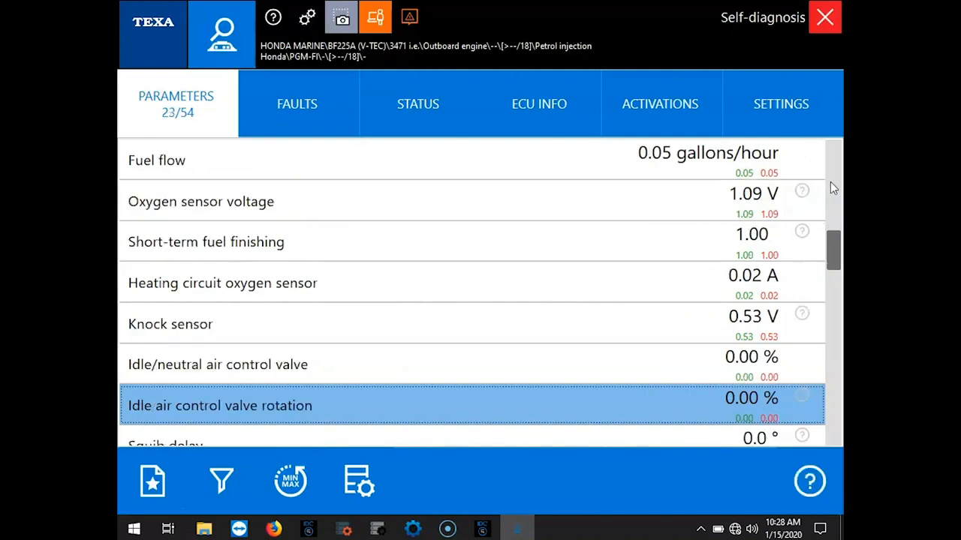
pyautogui.scroll(-3)
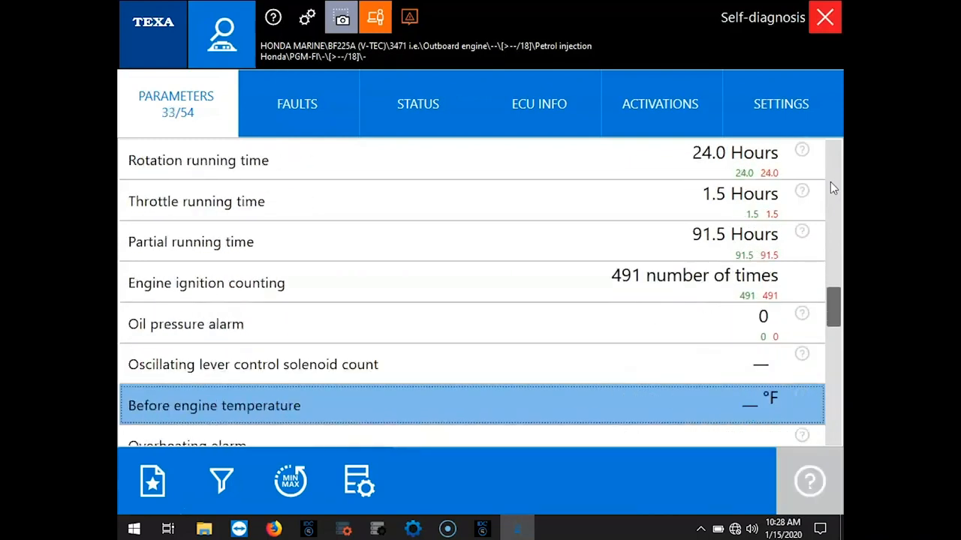
pyautogui.scroll(-3)
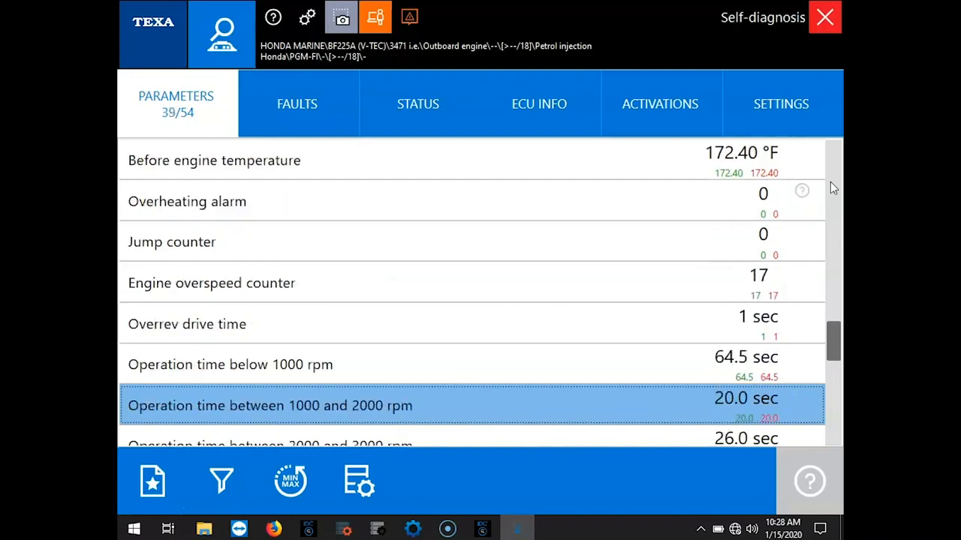
pyautogui.scroll(-3)
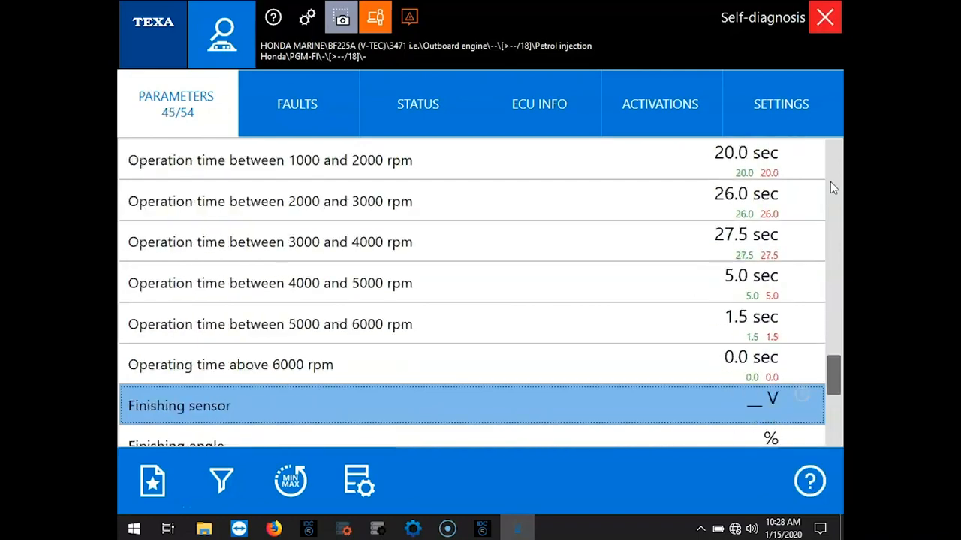
pyautogui.scroll(-3)
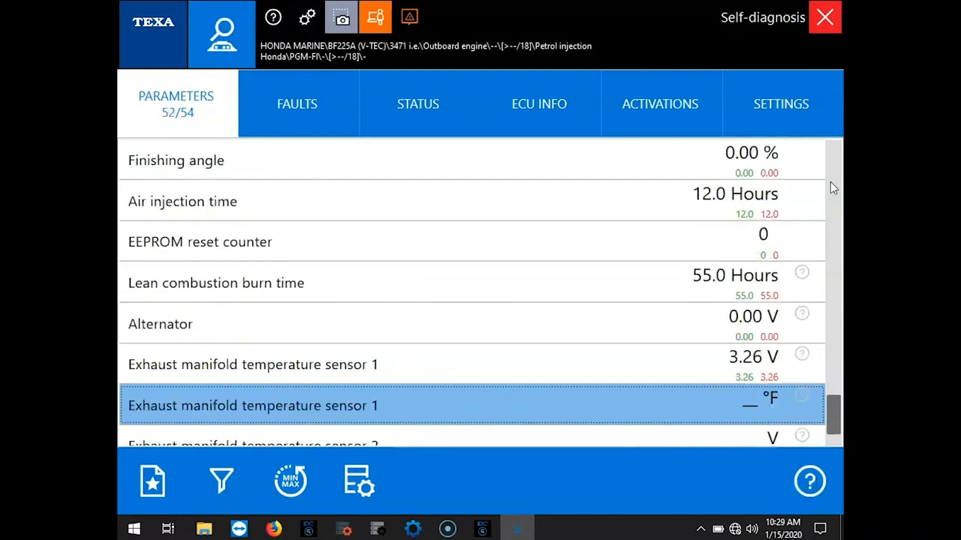
pyautogui.scroll(-3)
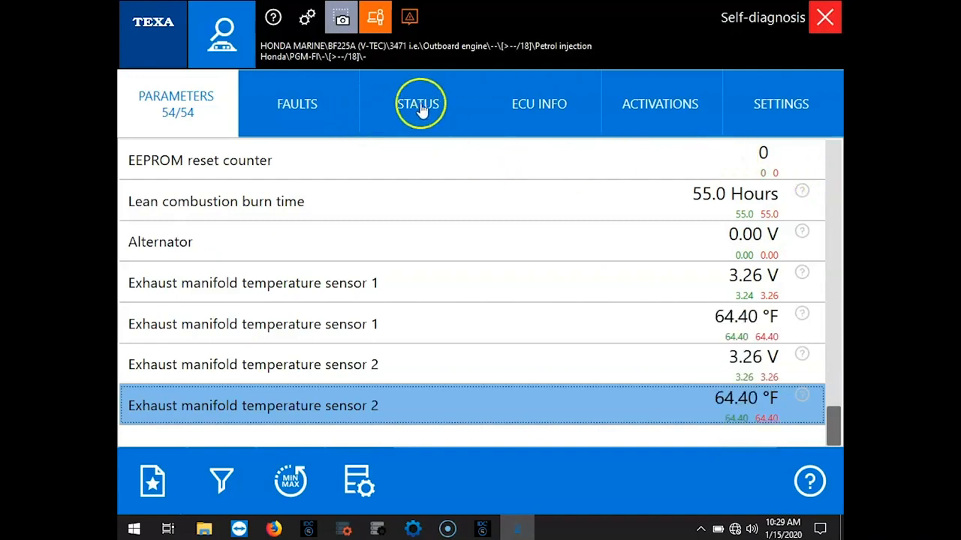
# - Review the 17 status entries, then view ECU info and the activations list
pyautogui.click(418, 103)
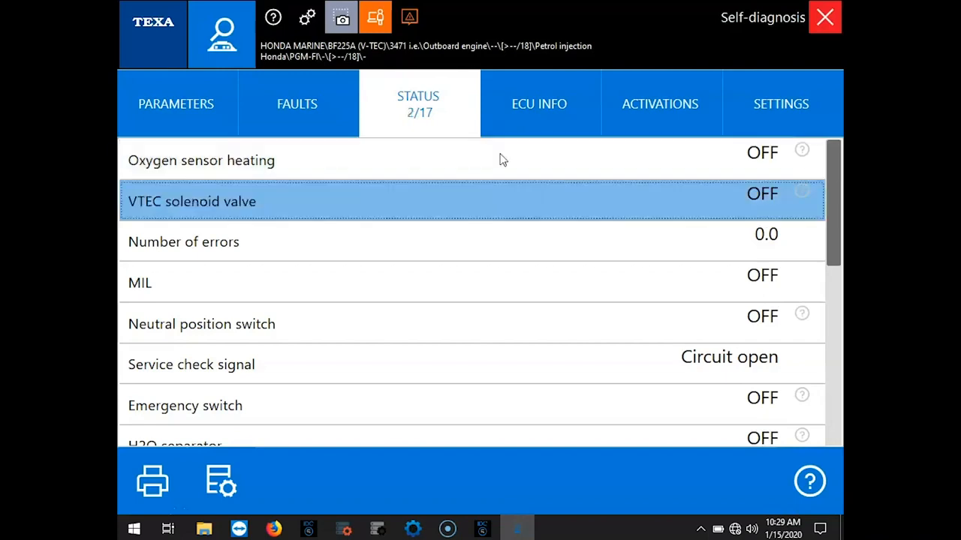
pyautogui.scroll(-3)
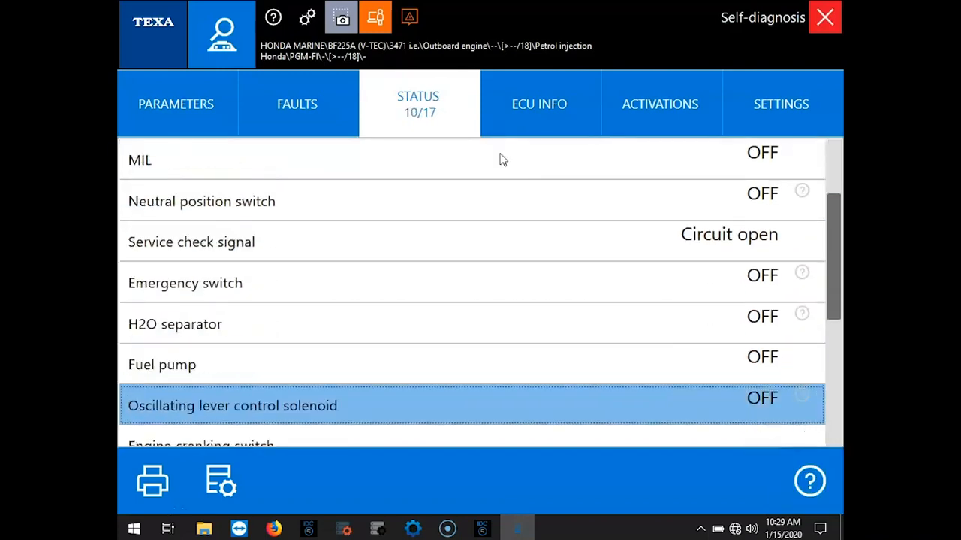
pyautogui.scroll(-3)
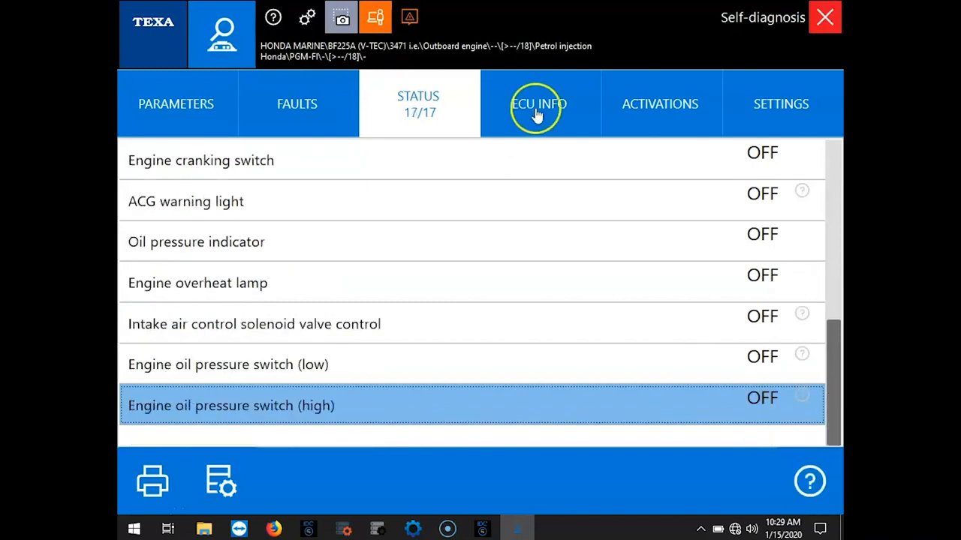
pyautogui.click(538, 103)
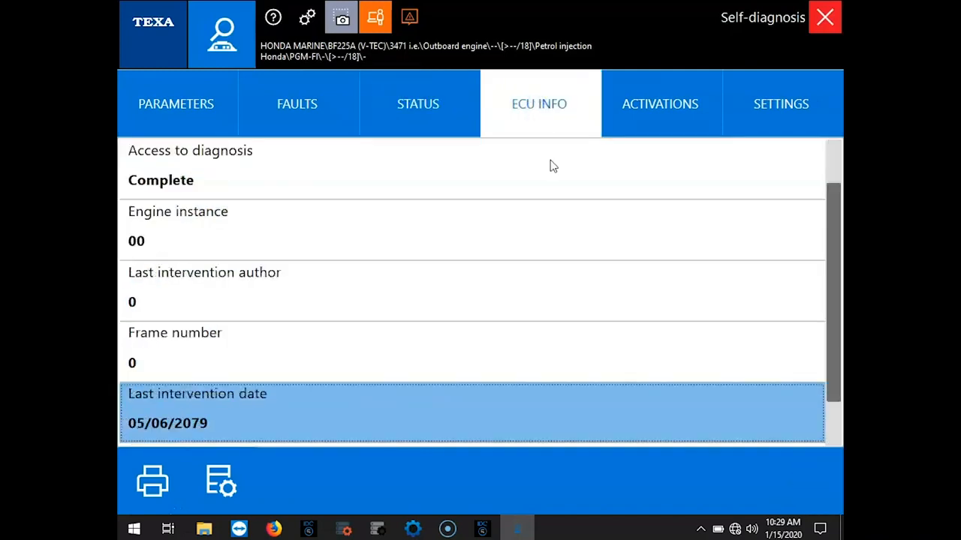
pyautogui.click(660, 104)
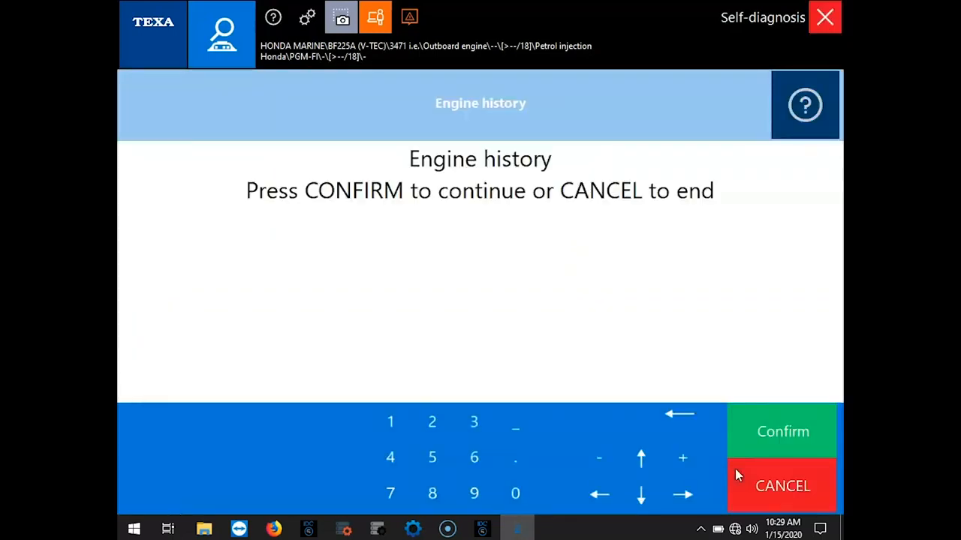
# - Read the Engine history running-hours table and cancel printing it
pyautogui.click(782, 431)
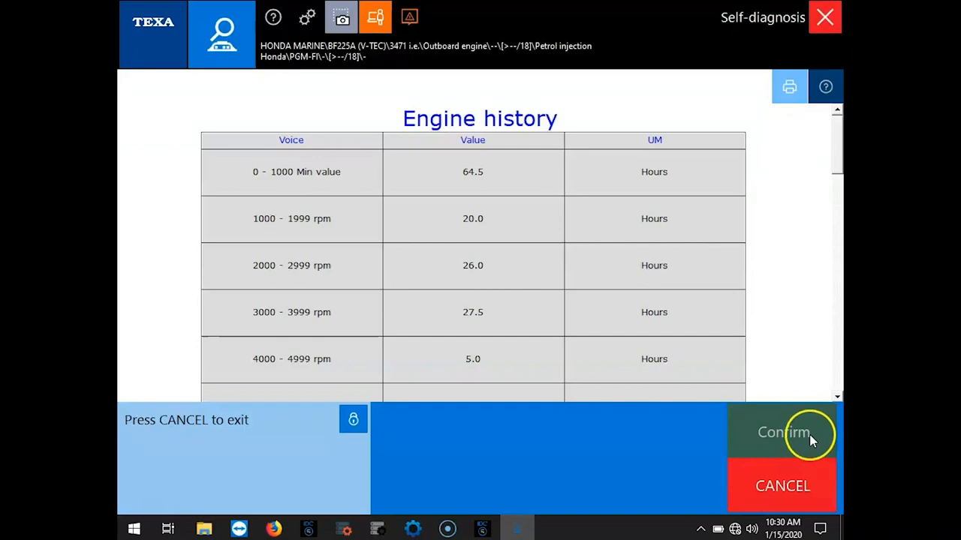
pyautogui.moveTo(838, 394)
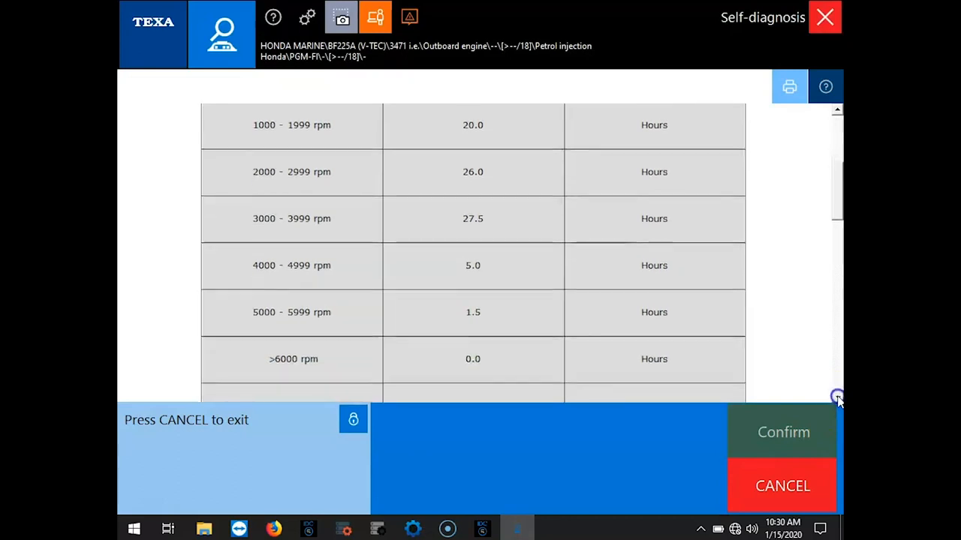
pyautogui.scroll(-3)
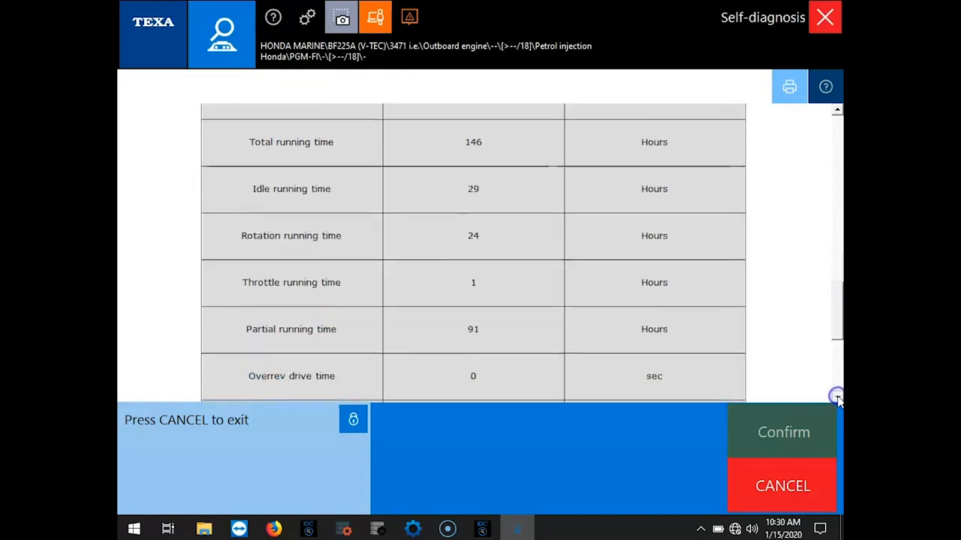
pyautogui.scroll(-3)
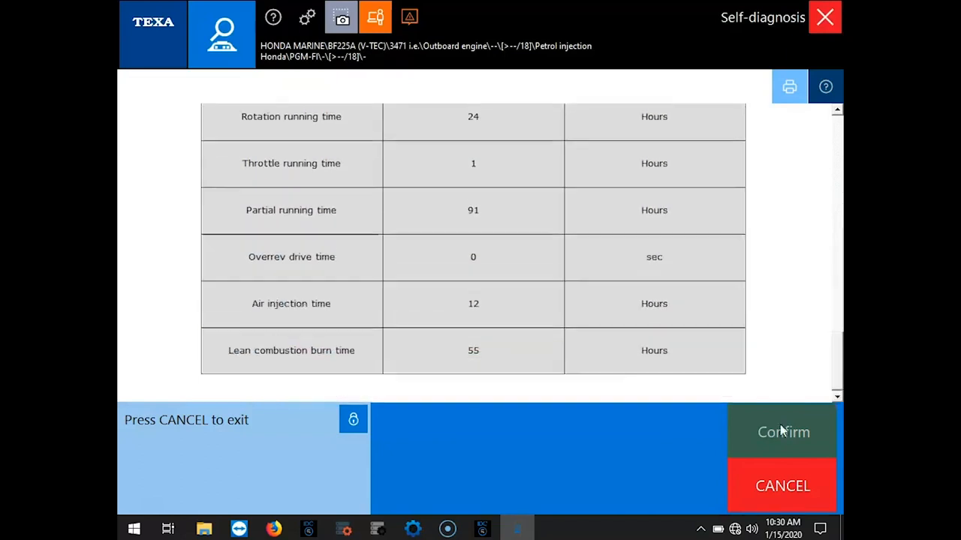
pyautogui.click(783, 431)
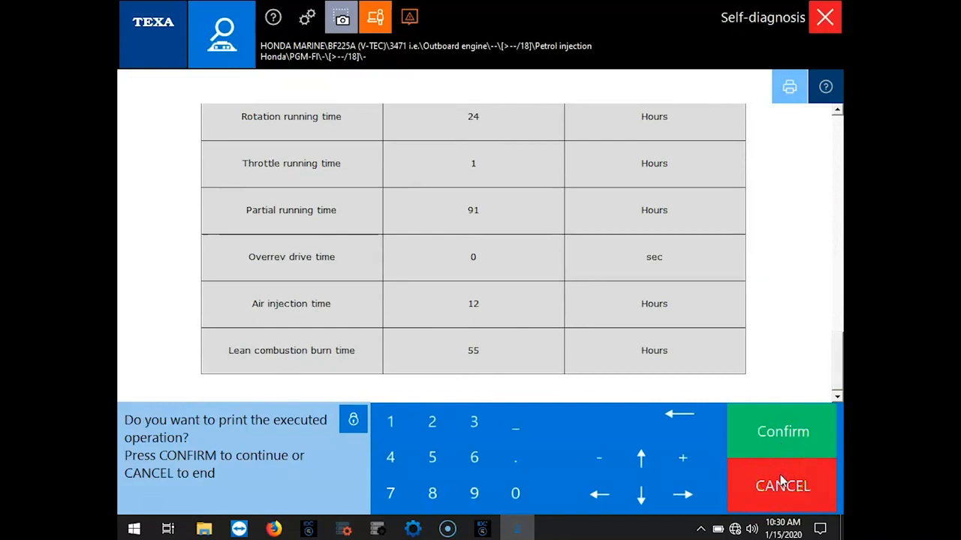
pyautogui.click(782, 486)
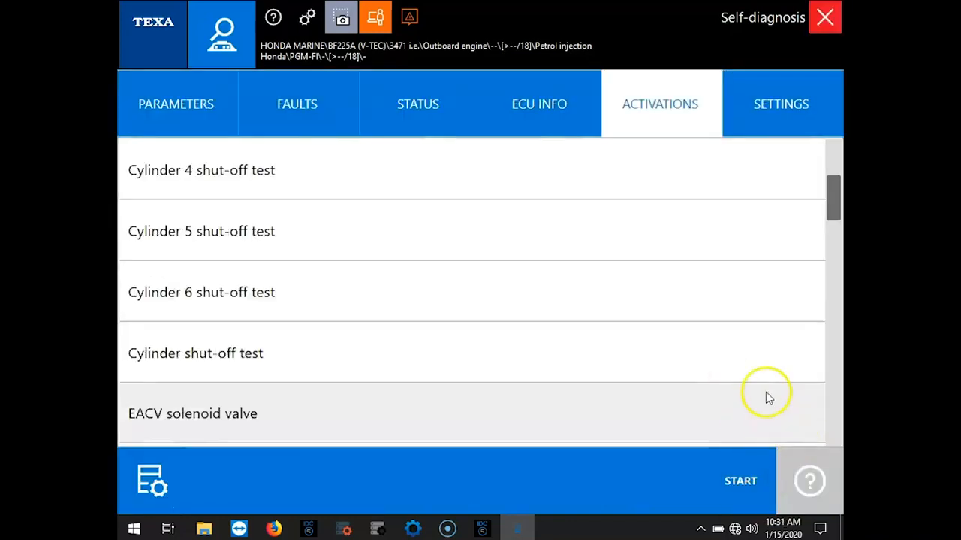
pyautogui.scroll(-3)
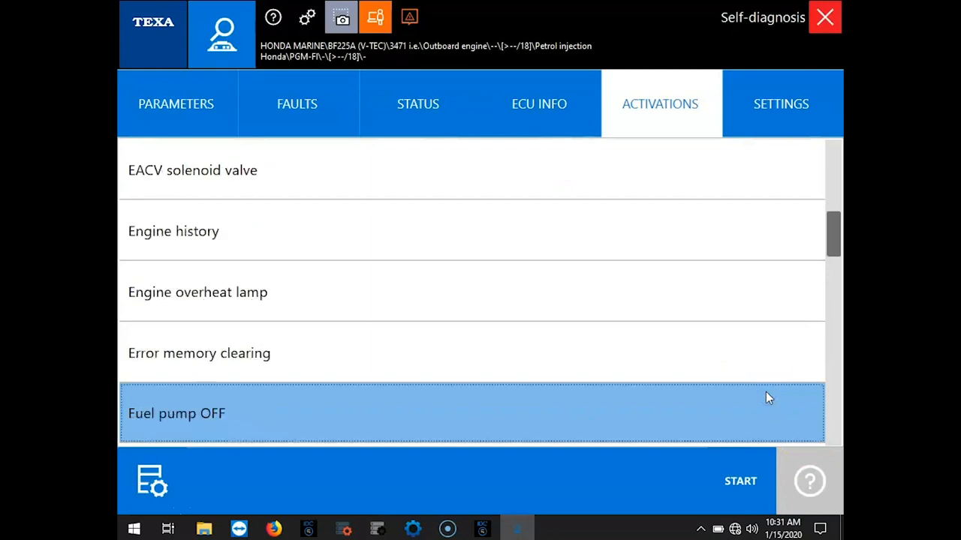
# - Run the Injector 3 activation test through to End of test
pyautogui.moveTo(833, 237); pyautogui.dragTo(833, 313)
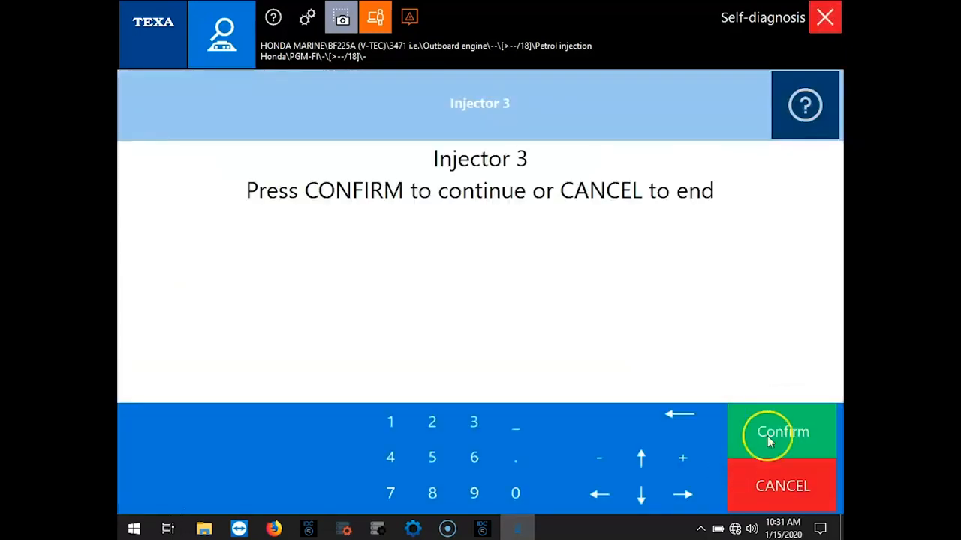
pyautogui.click(781, 431)
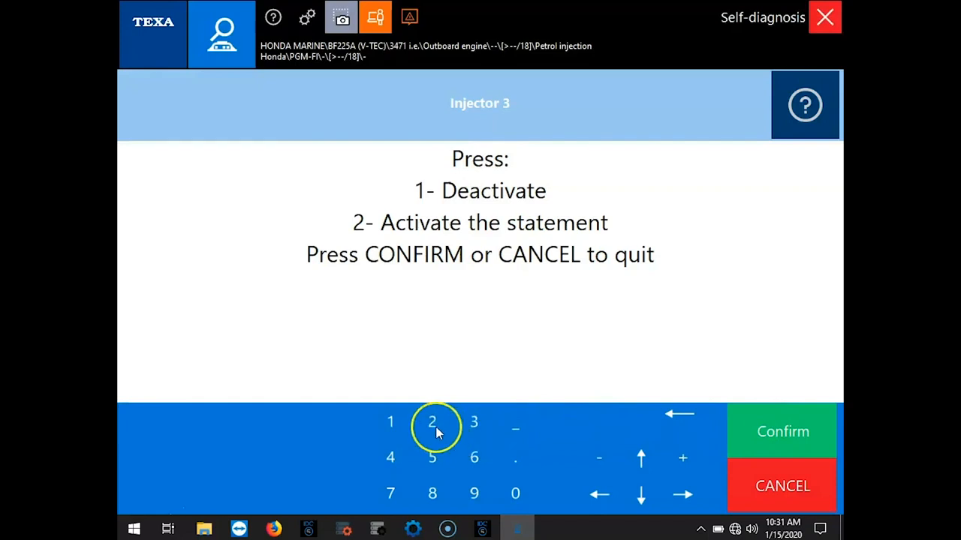
pyautogui.click(782, 431)
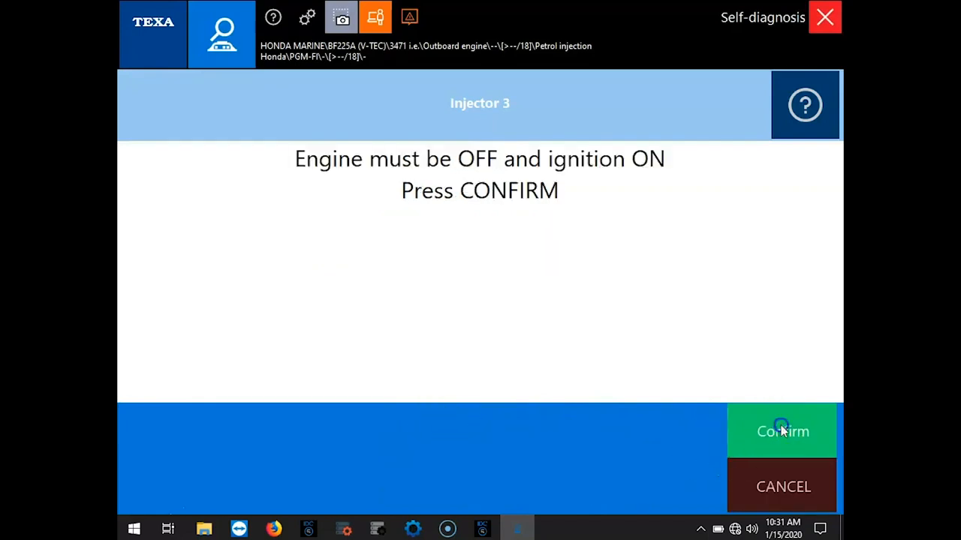
pyautogui.click(782, 430)
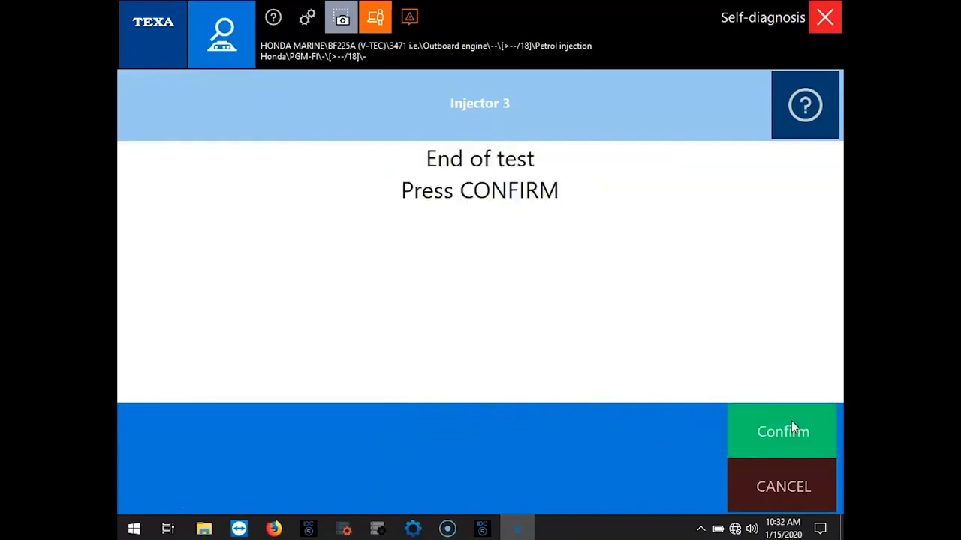
pyautogui.click(783, 431)
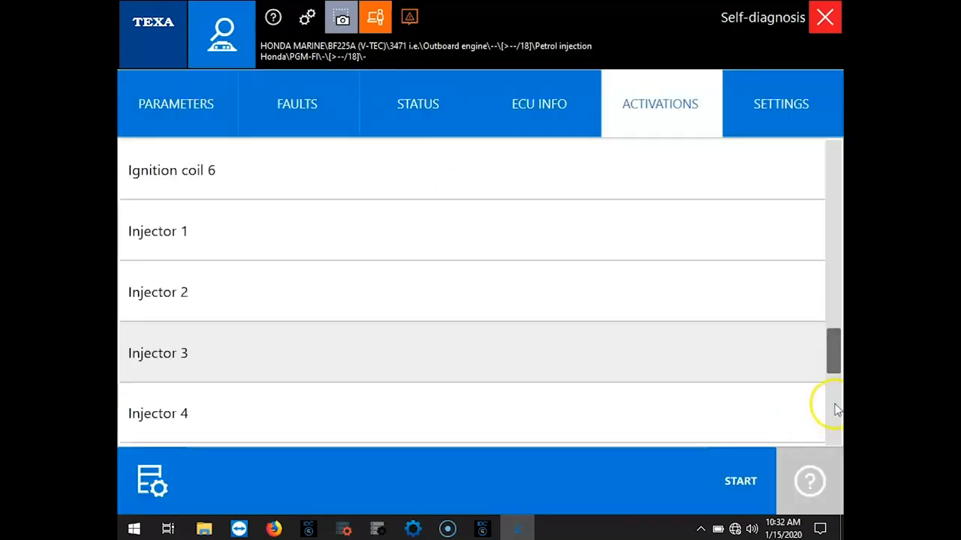
# - Start the VTEC solenoid valve activation with engine off and ignition on
pyautogui.scroll(-3)
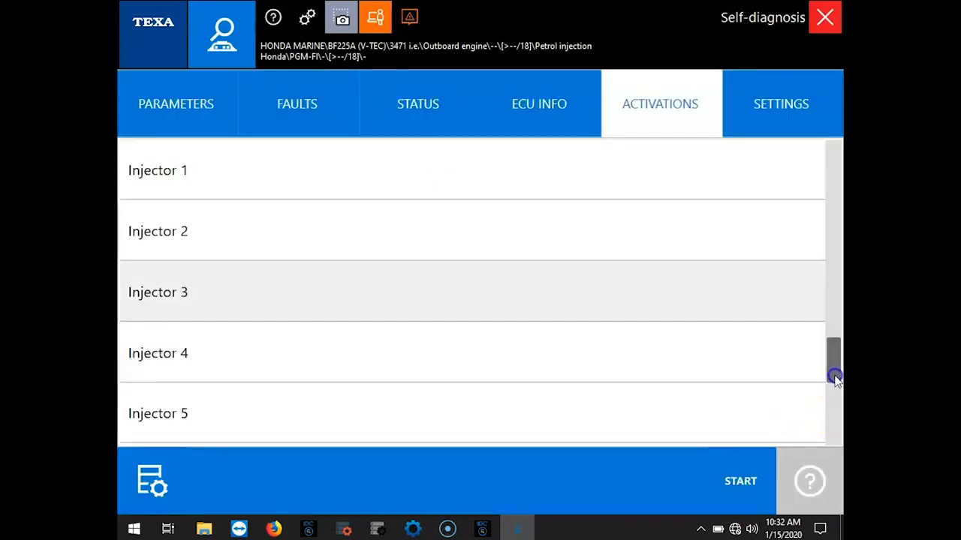
pyautogui.scroll(-3)
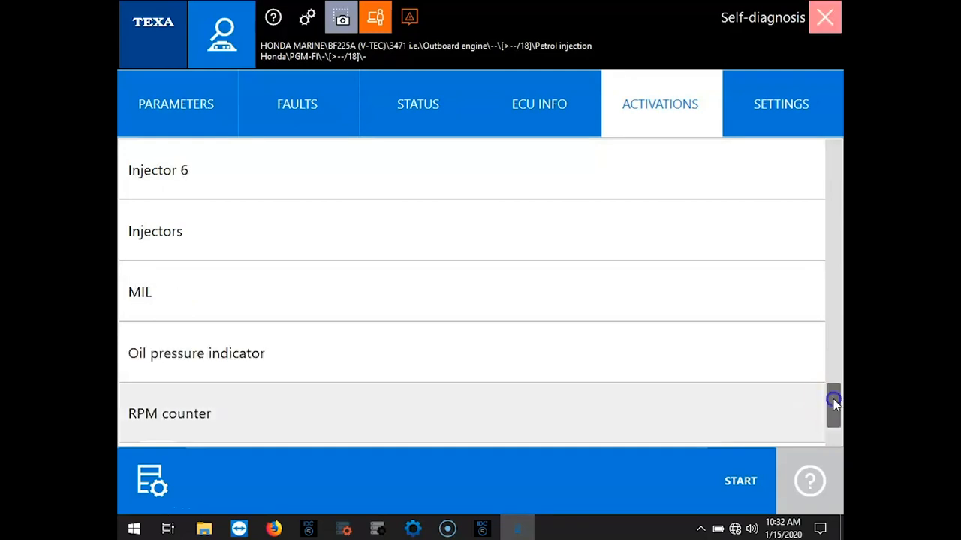
pyautogui.scroll(-3)
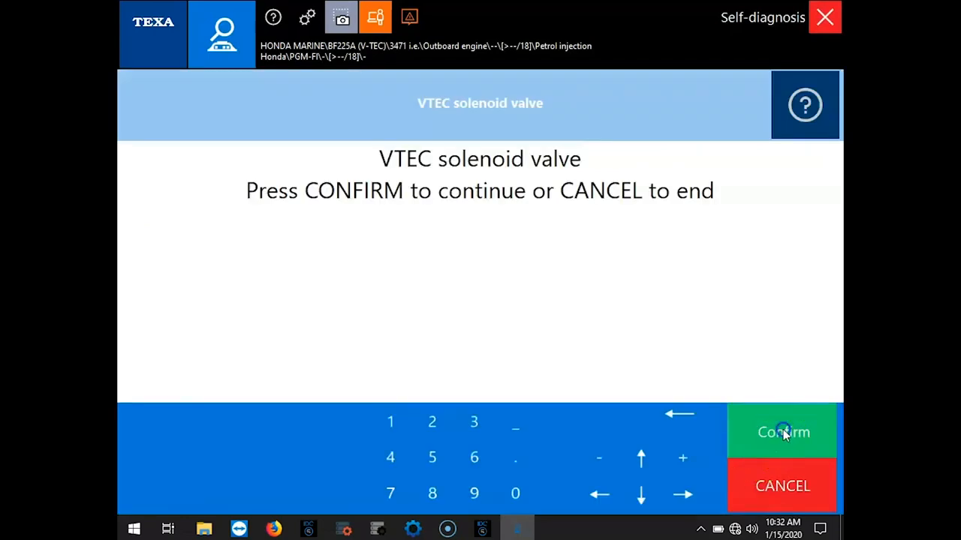
pyautogui.click(783, 432)
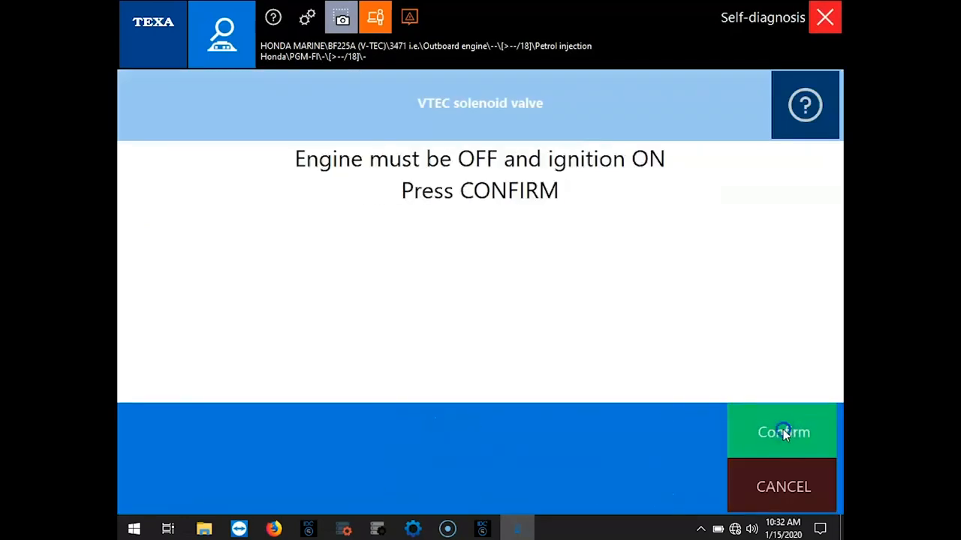
pyautogui.click(783, 431)
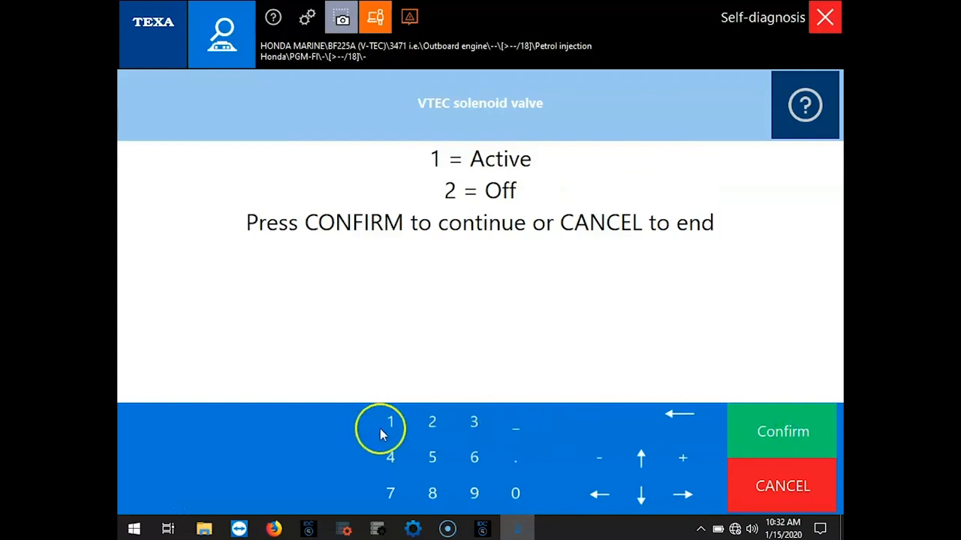
# - Switch the VTEC solenoid valve to Active, then Off, and finish the activation
pyautogui.click(389, 421)
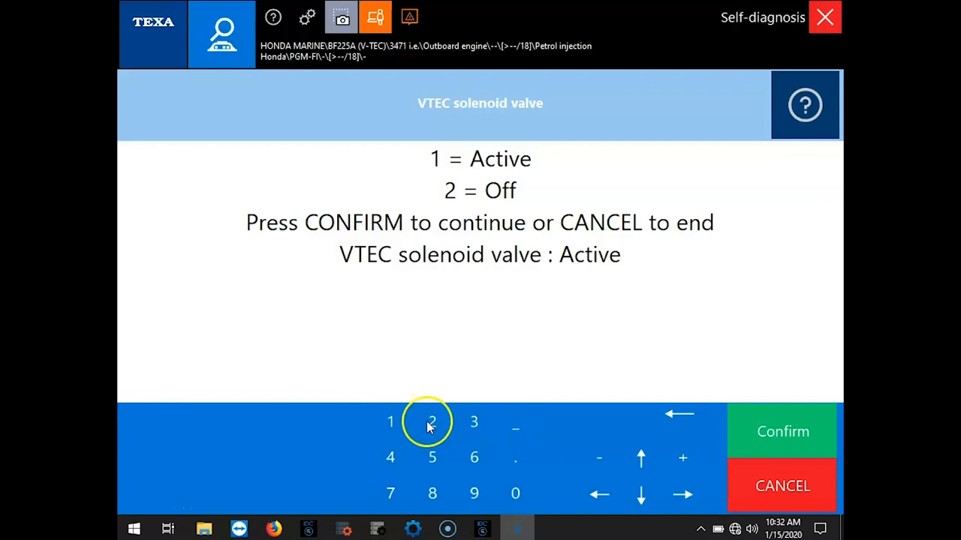
pyautogui.click(432, 421)
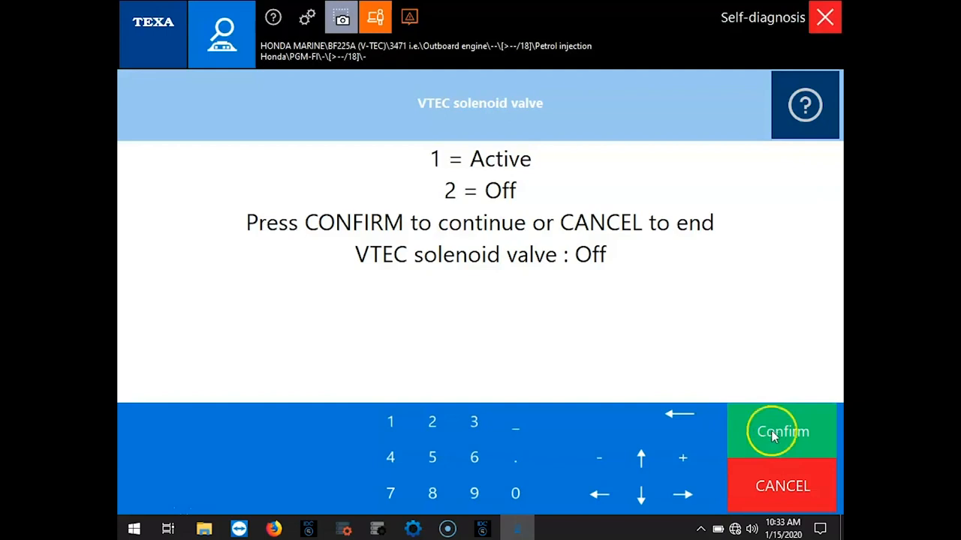
pyautogui.click(782, 485)
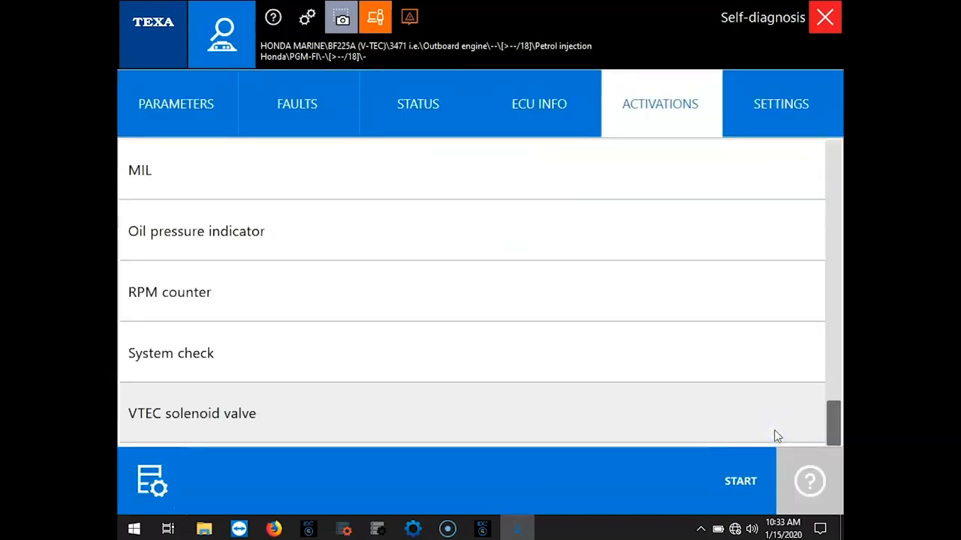
pyautogui.click(780, 103)
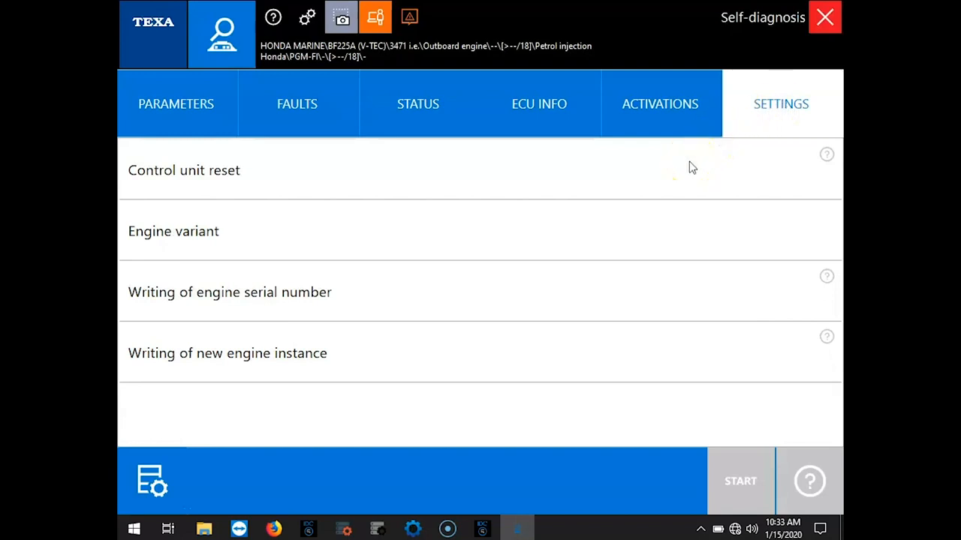
pyautogui.moveTo(558, 300)
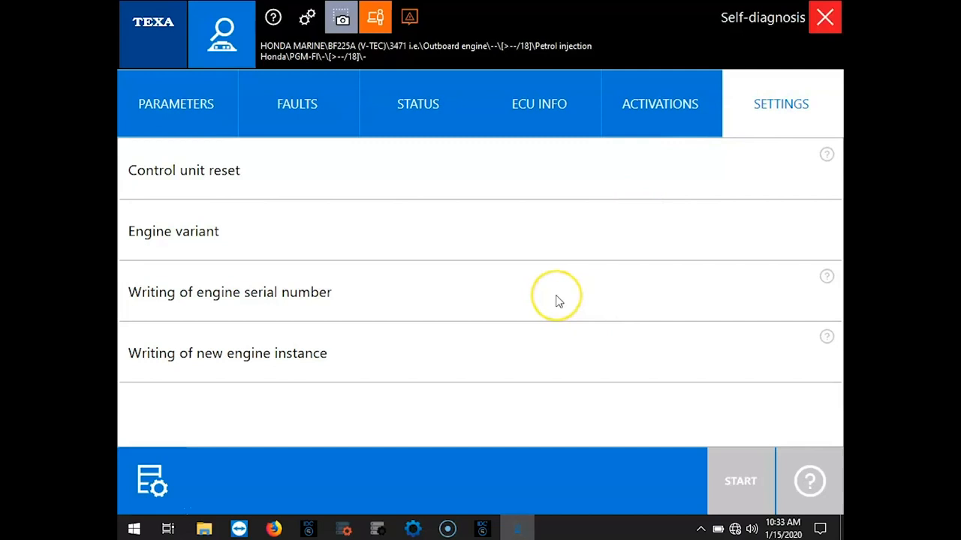
# - Pick Engine variant and open the BF225A petrol injection technical documentation
pyautogui.click(174, 232)
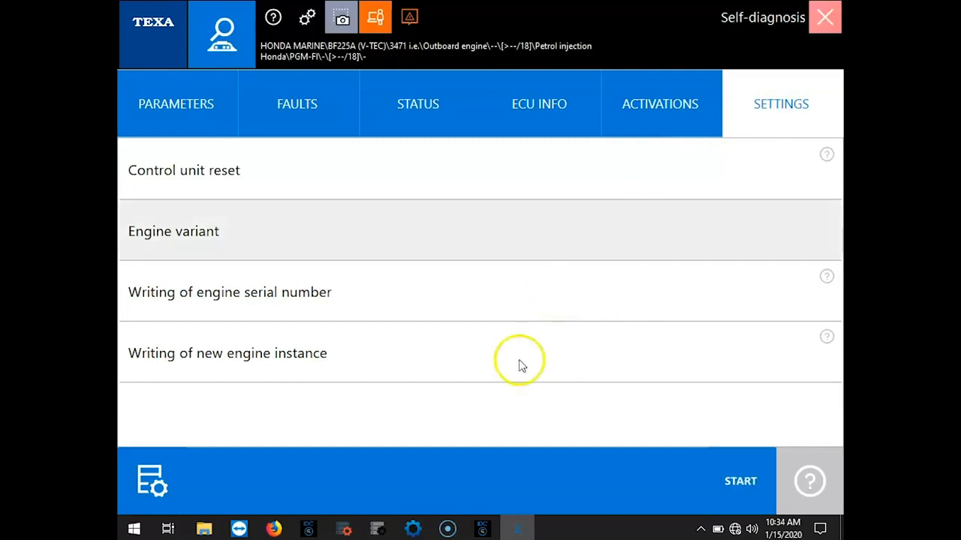
pyautogui.moveTo(600, 193)
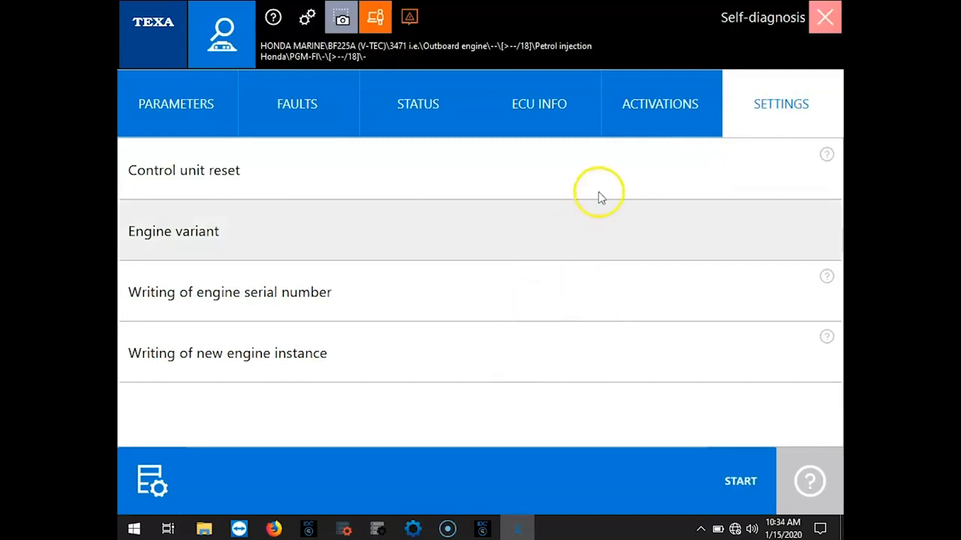
pyautogui.click(296, 103)
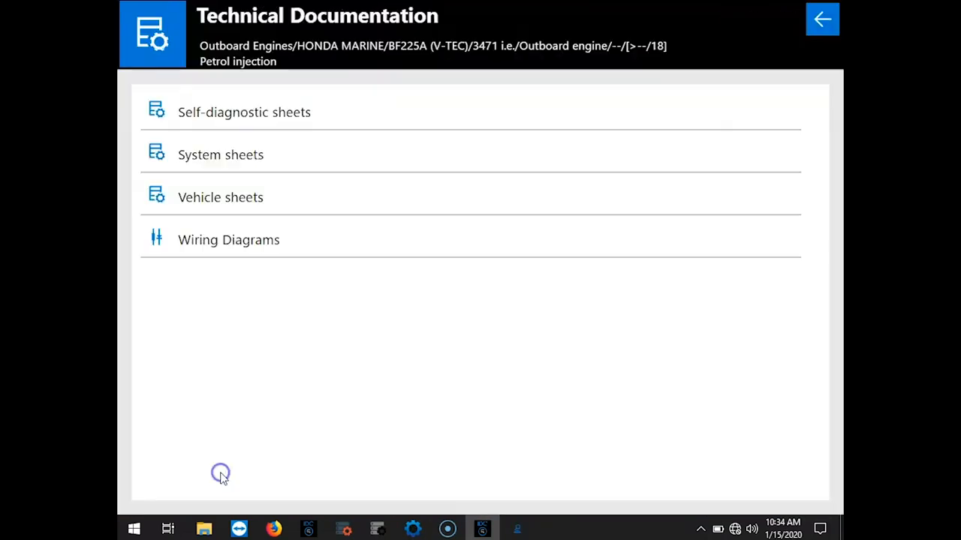
# - Read the 'Poor engine performance - no error in diagnosis' system sheet fully and close it
pyautogui.click(244, 112)
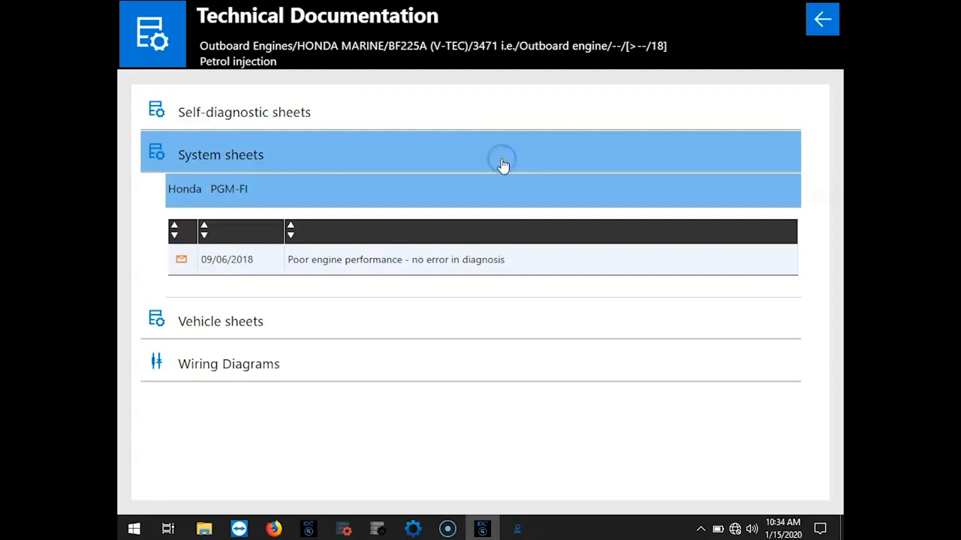
pyautogui.click(395, 259)
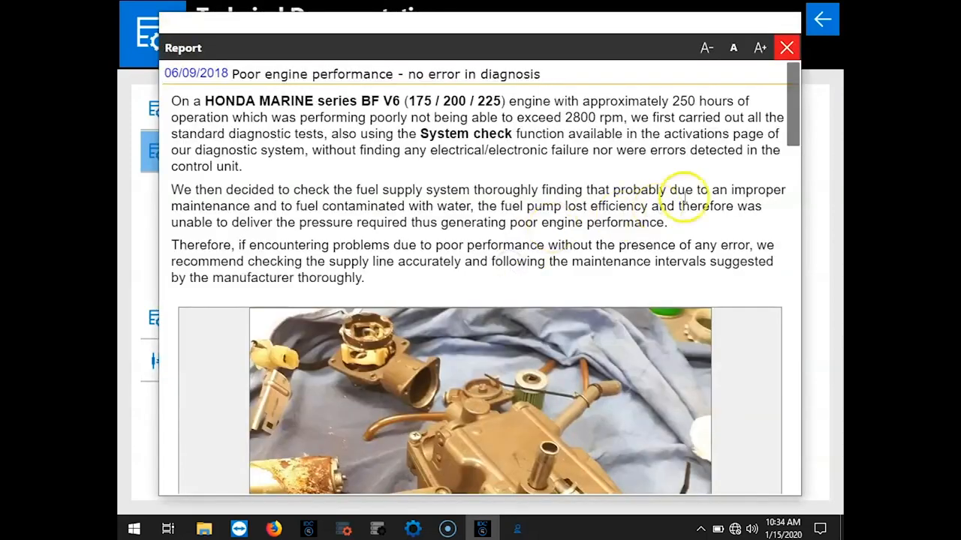
pyautogui.moveTo(757, 132)
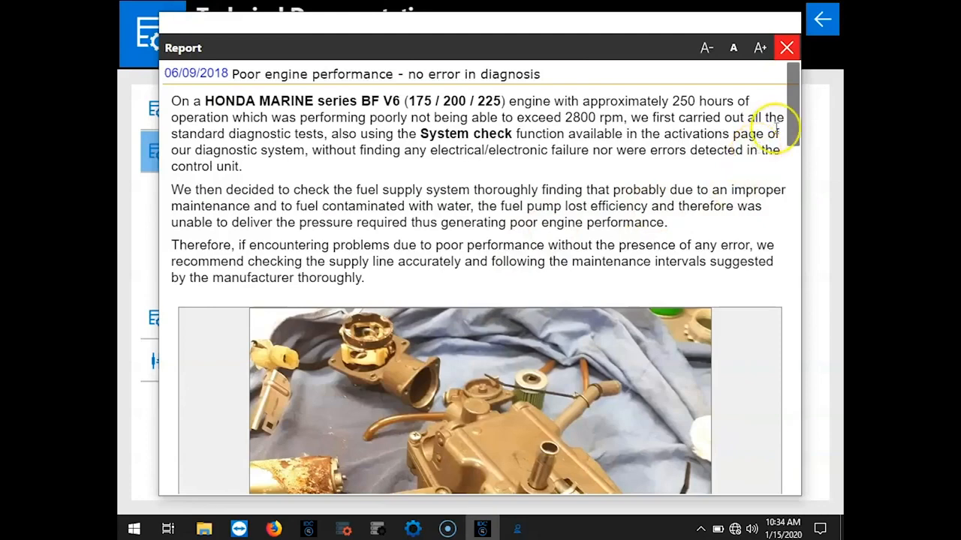
pyautogui.scroll(-3)
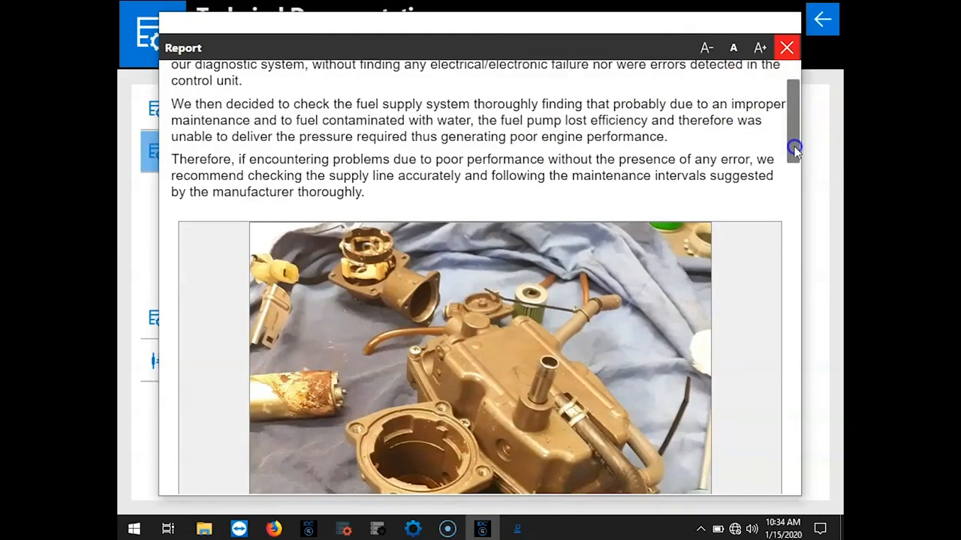
pyautogui.scroll(-3)
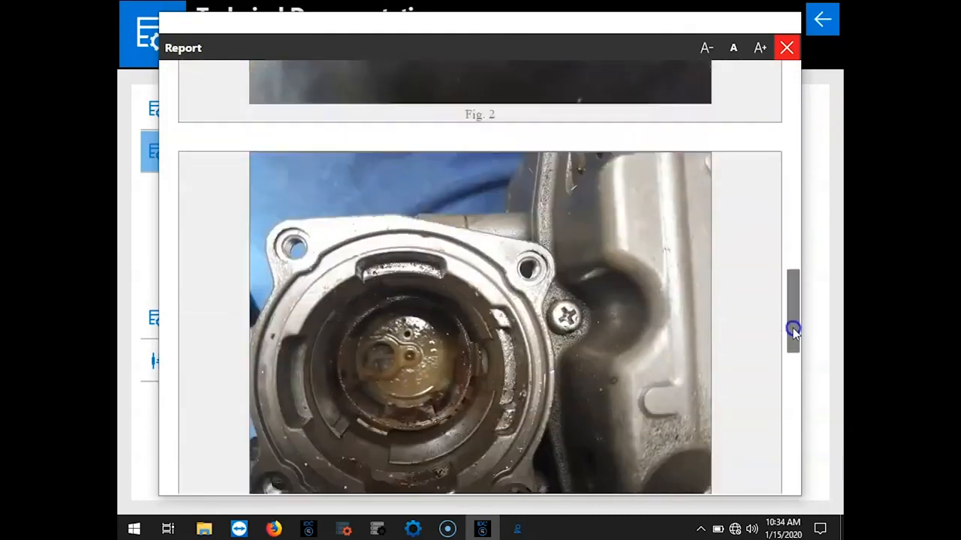
pyautogui.scroll(-3)
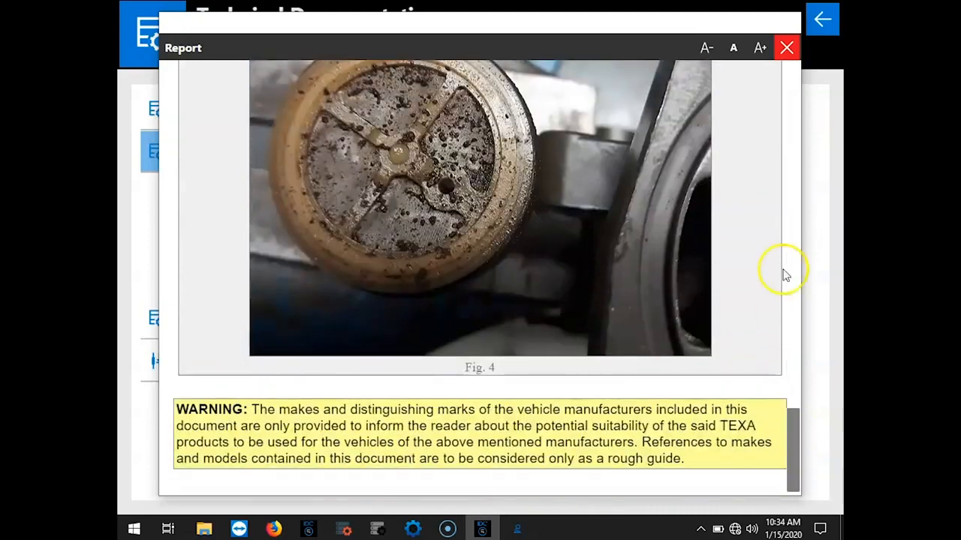
pyautogui.click(786, 47)
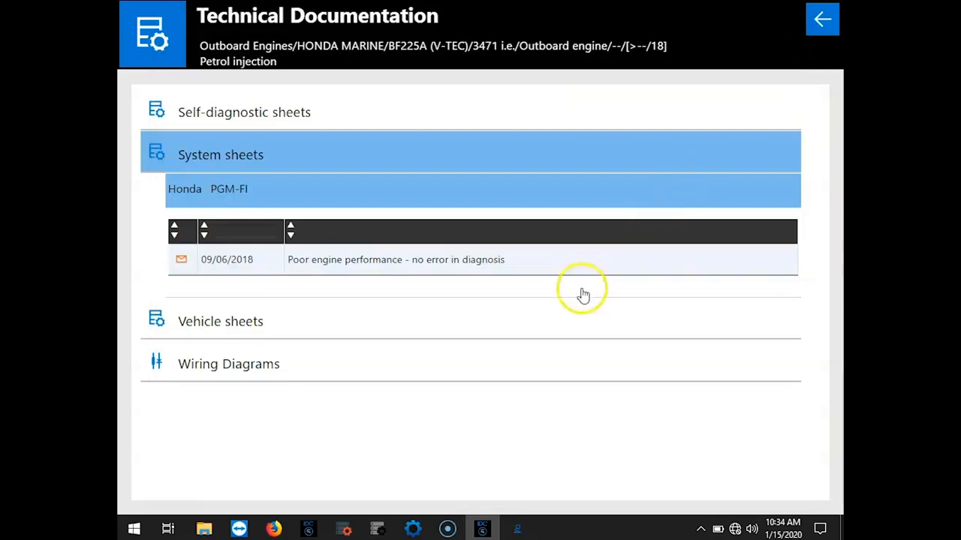
pyautogui.click(220, 321)
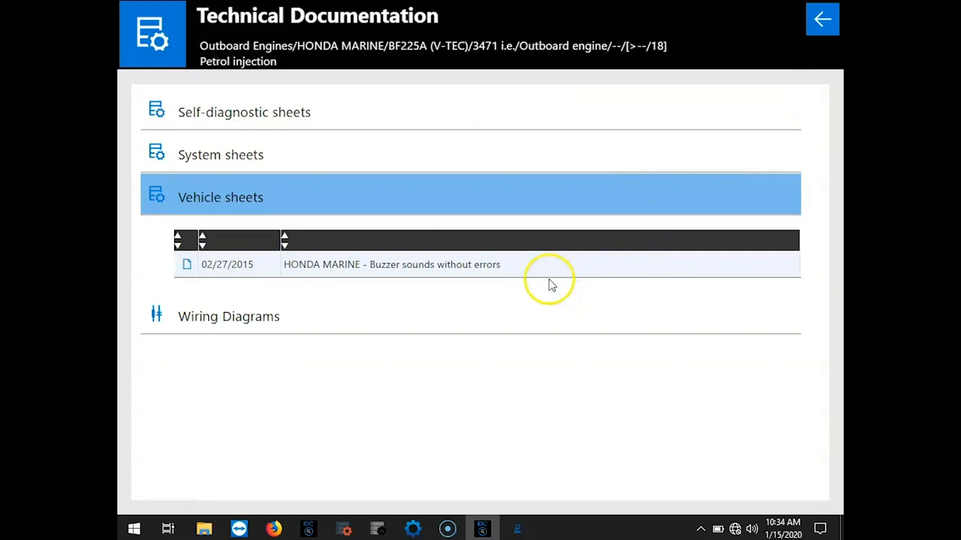
# - Read the 'Buzzer sounds without errors' sheet, then open the Honda PGM-FI wiring diagram
pyautogui.doubleClick(391, 264)
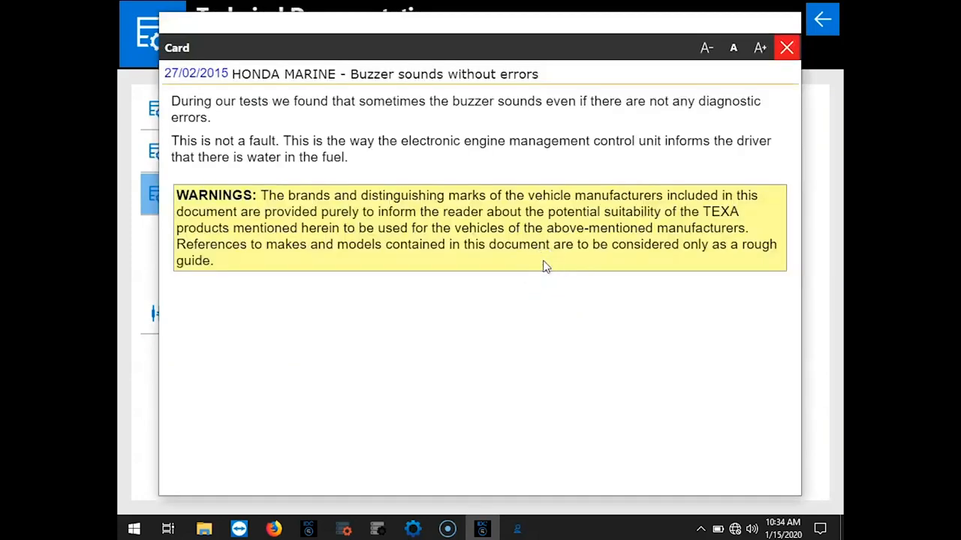
pyautogui.click(786, 47)
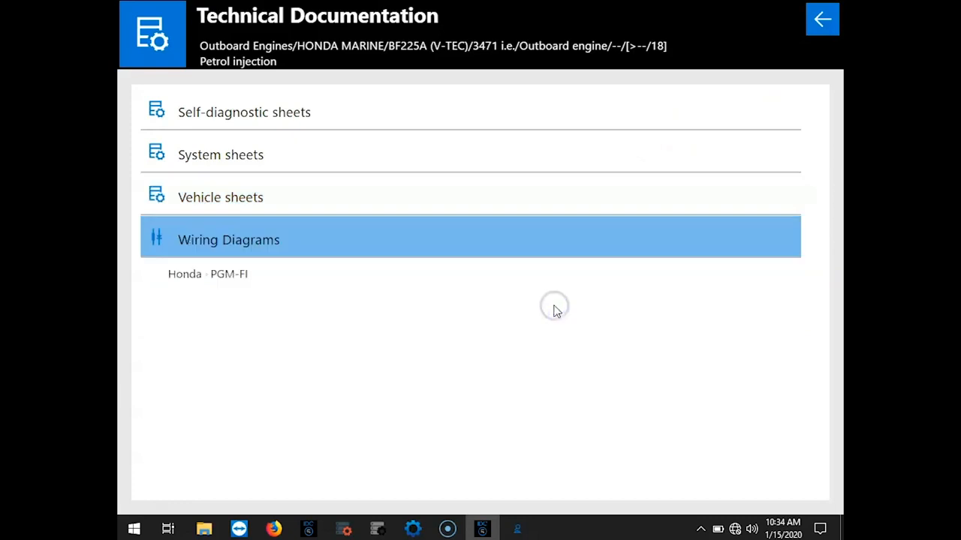
pyautogui.click(229, 240)
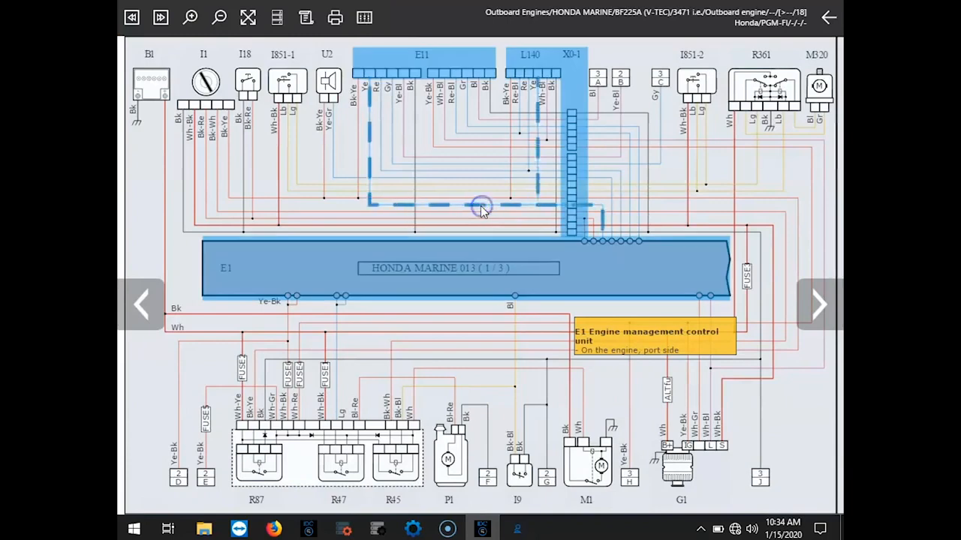
pyautogui.moveTo(423, 147)
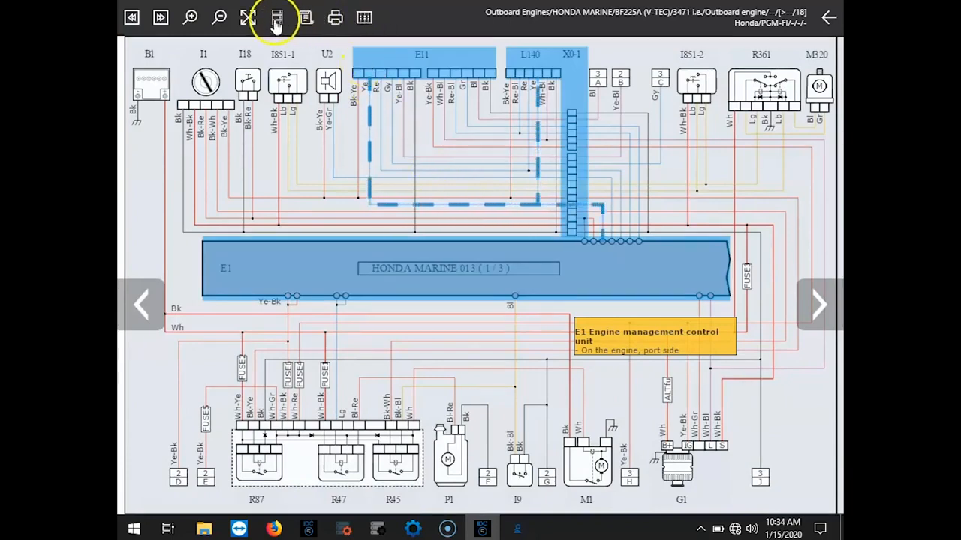
pyautogui.click(277, 17)
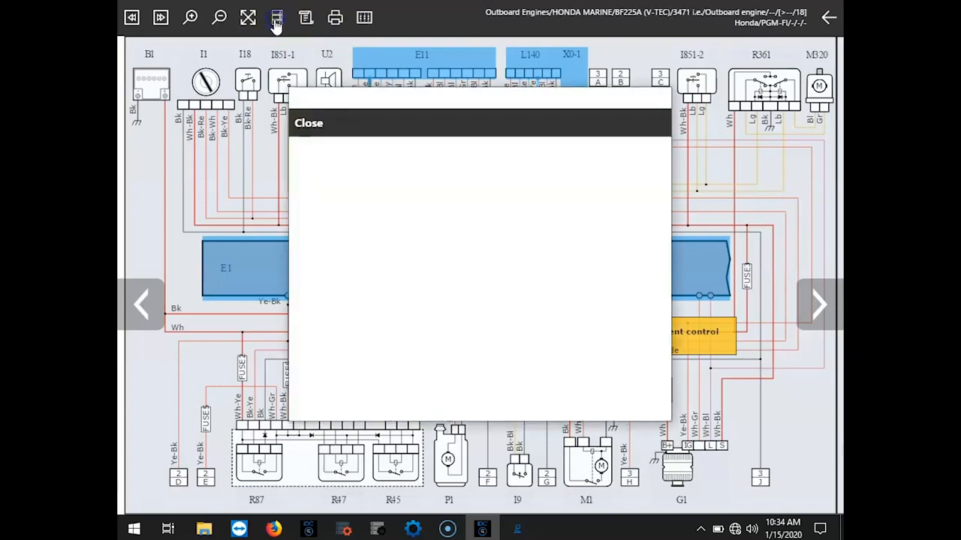
pyautogui.click(276, 17)
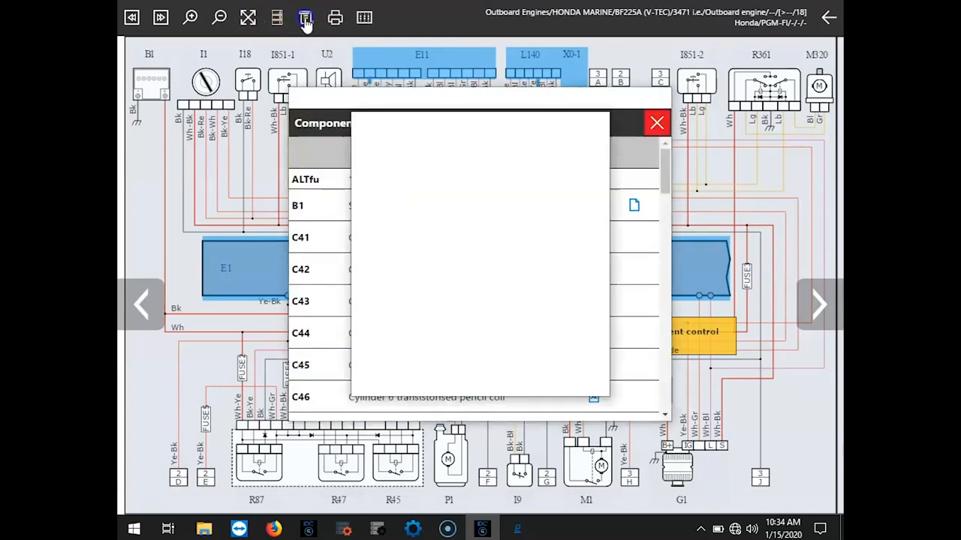
pyautogui.click(305, 17)
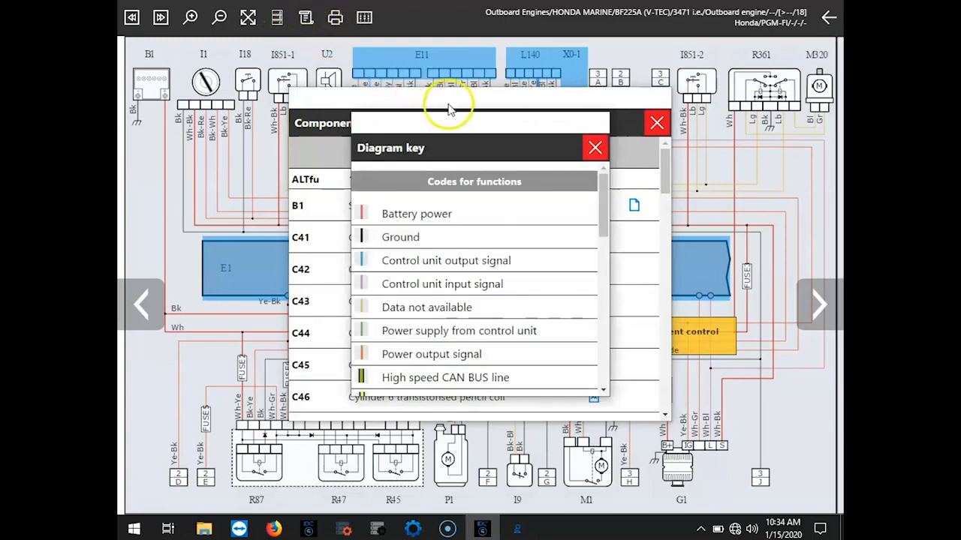
pyautogui.moveTo(578, 157)
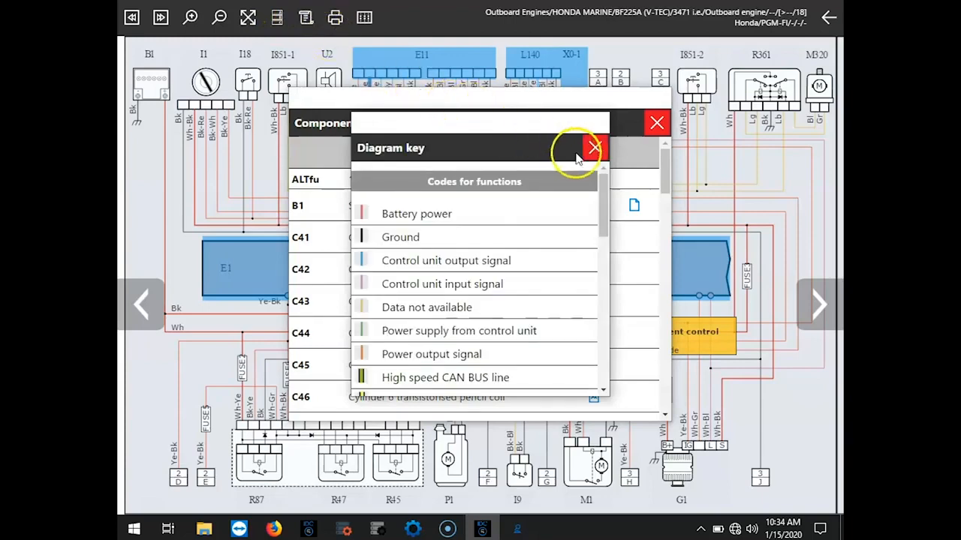
pyautogui.click(594, 148)
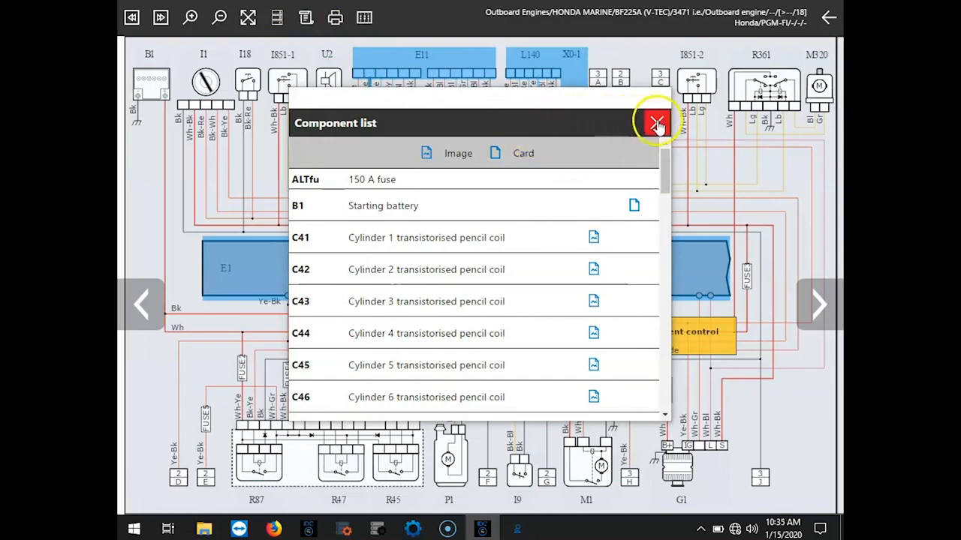
pyautogui.click(656, 122)
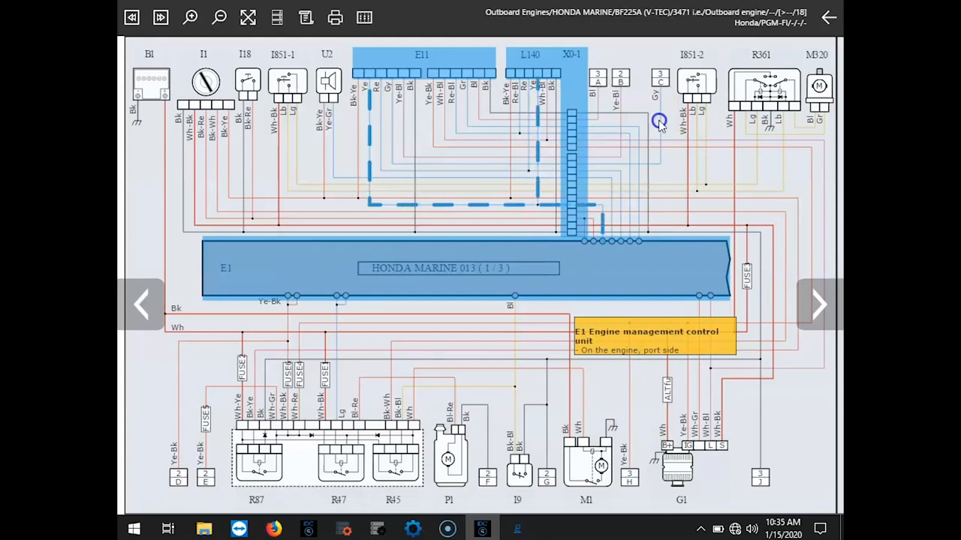